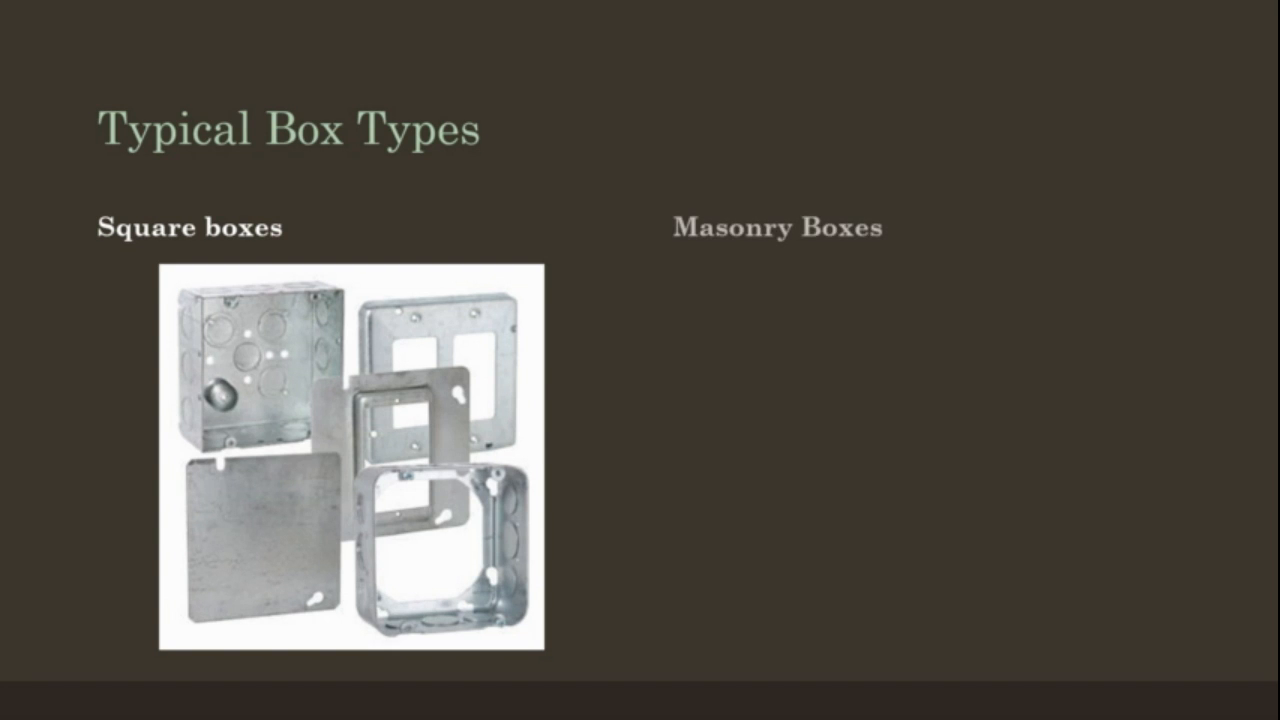
Advance the Typical Box Types slide to its next part on square and masonry boxes
{"action": "key", "text": "Right"}
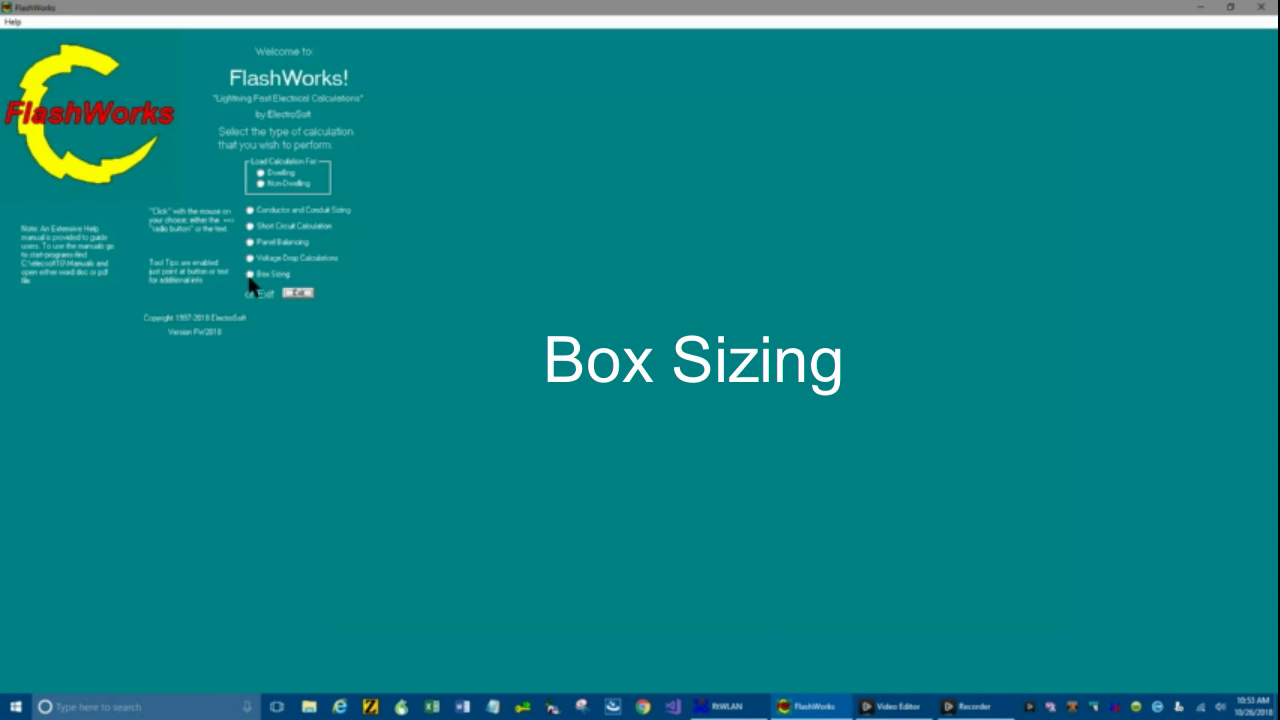
Start Box Sizing maximized and choose the largest and next-largest conductor sizes in Step 1
{"action": "left_click", "coordinate": [250, 274]}
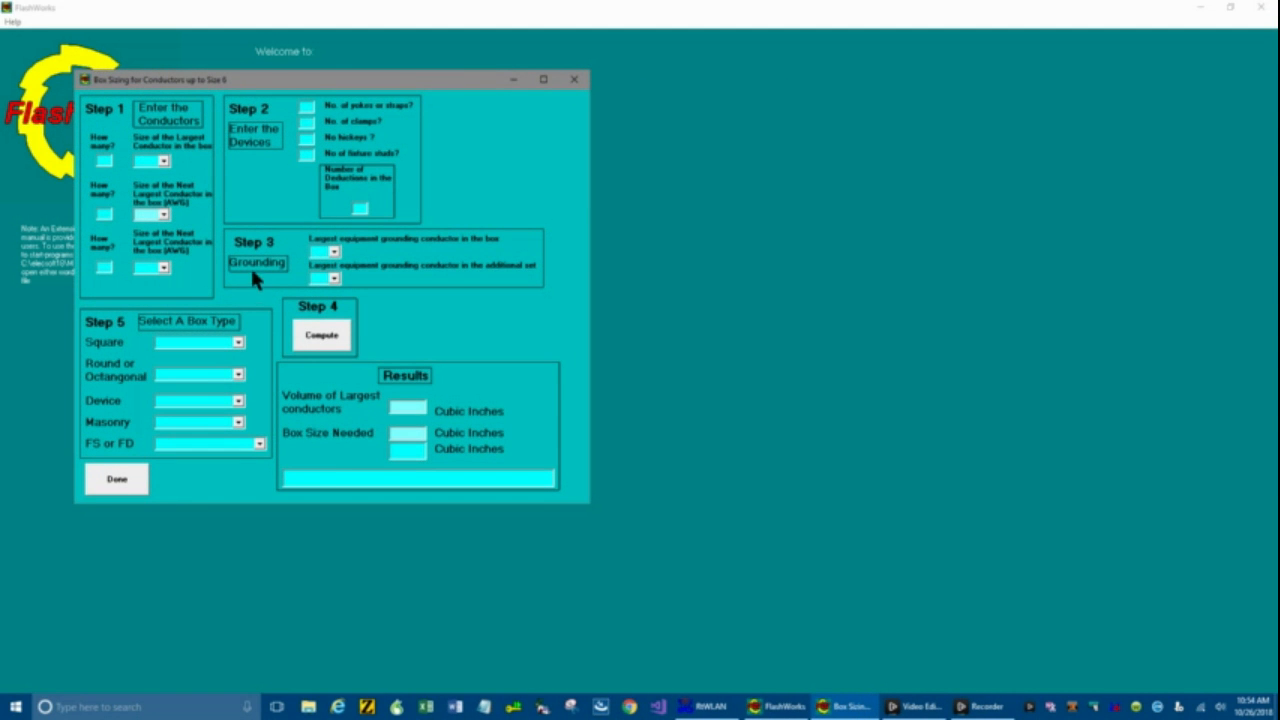
{"action": "mouse_move", "coordinate": [544, 98]}
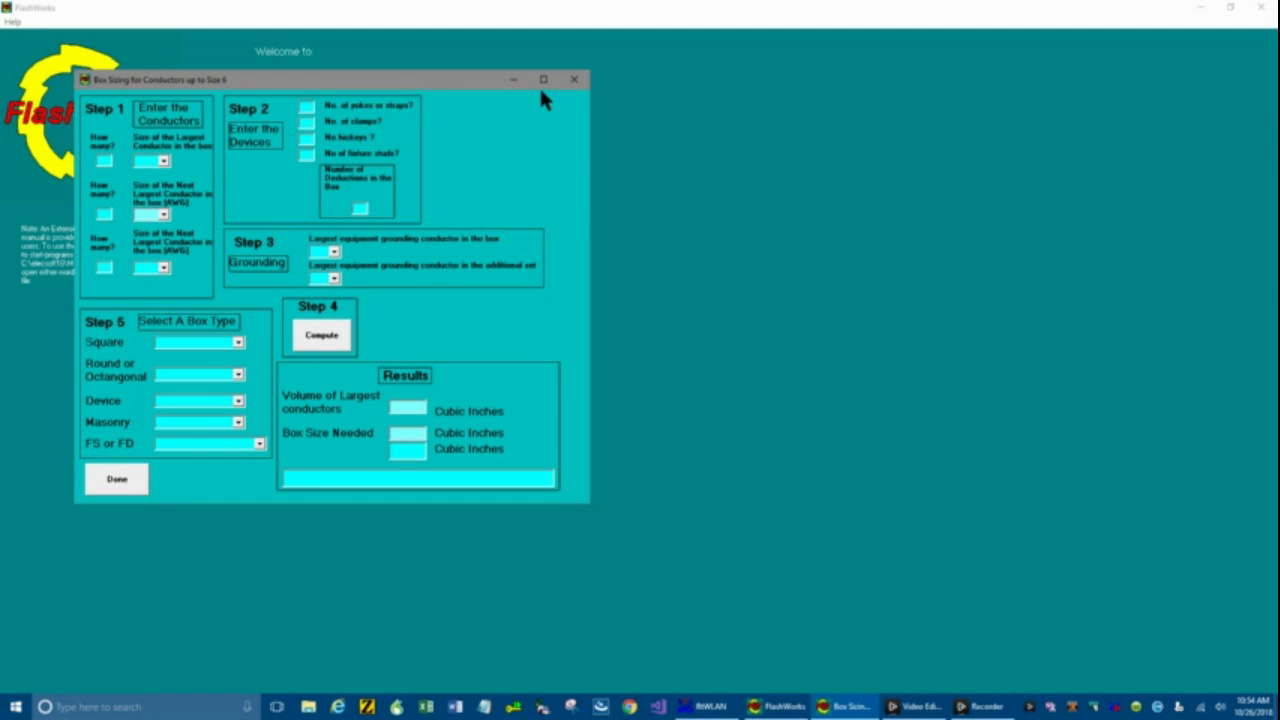
{"action": "left_click", "coordinate": [544, 80]}
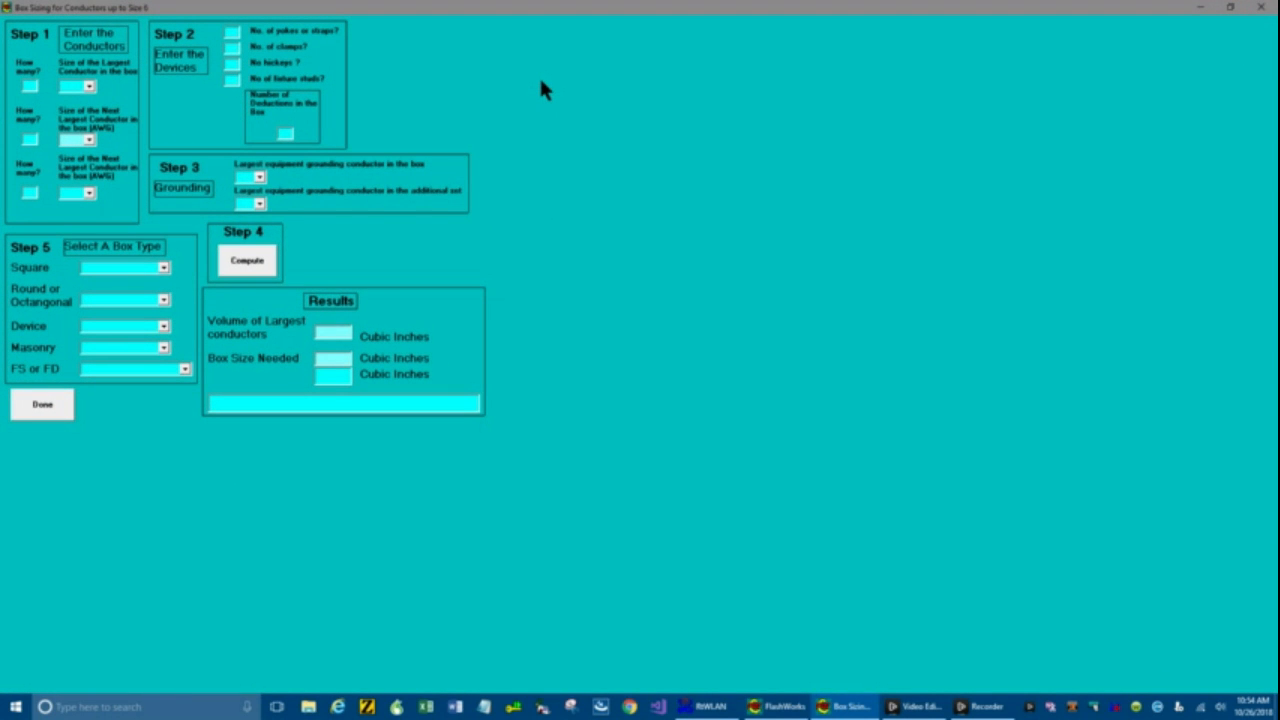
{"action": "mouse_move", "coordinate": [316, 92]}
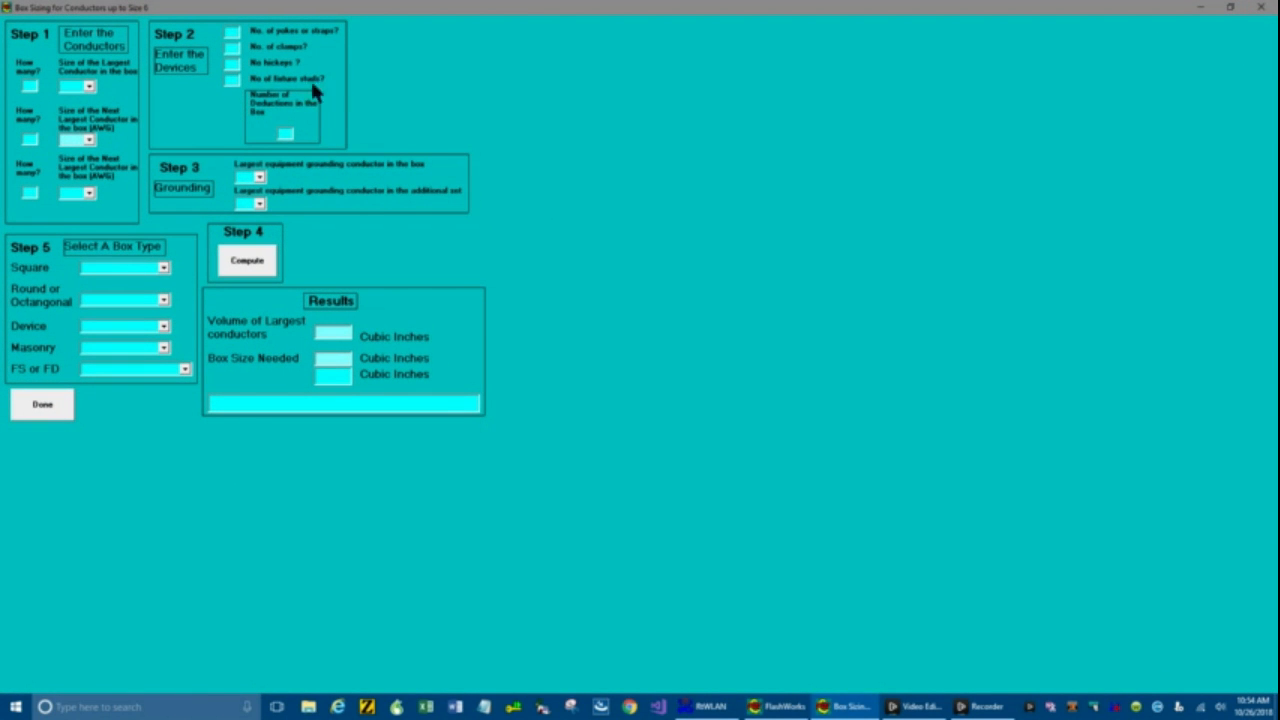
{"action": "mouse_move", "coordinate": [110, 76]}
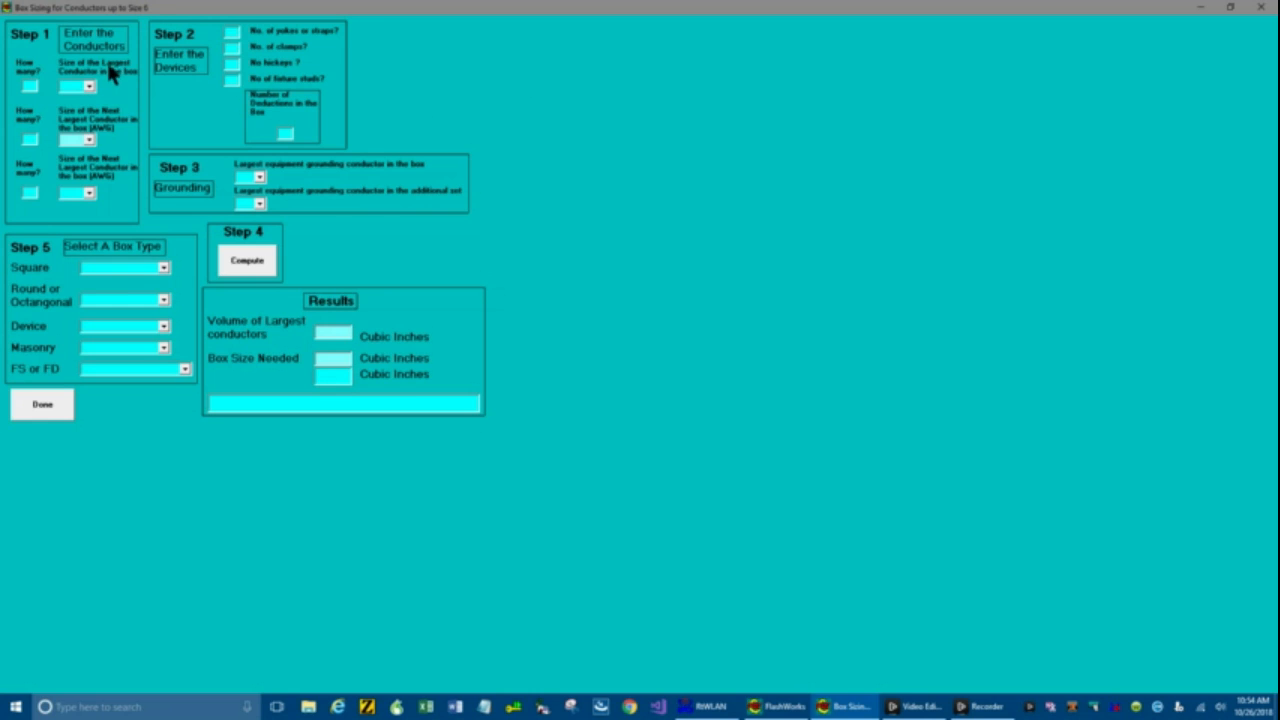
{"action": "mouse_move", "coordinate": [90, 90]}
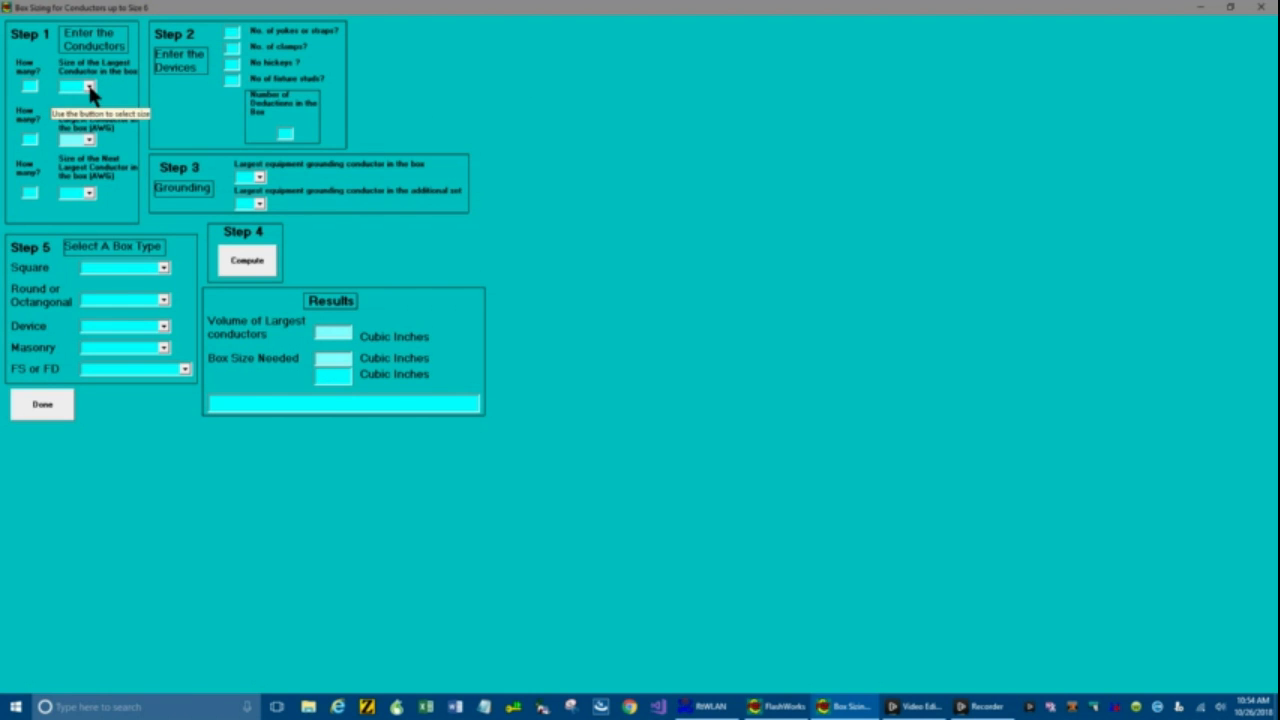
{"action": "left_click", "coordinate": [88, 86]}
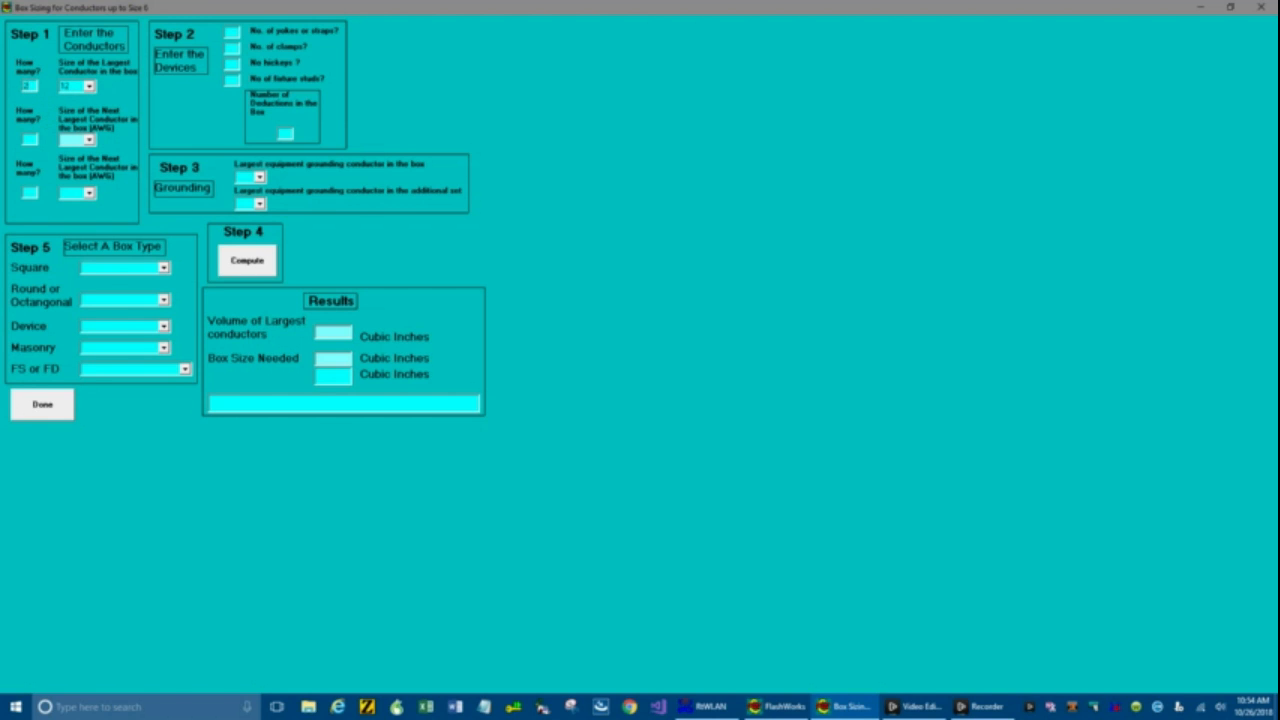
{"action": "mouse_move", "coordinate": [110, 128]}
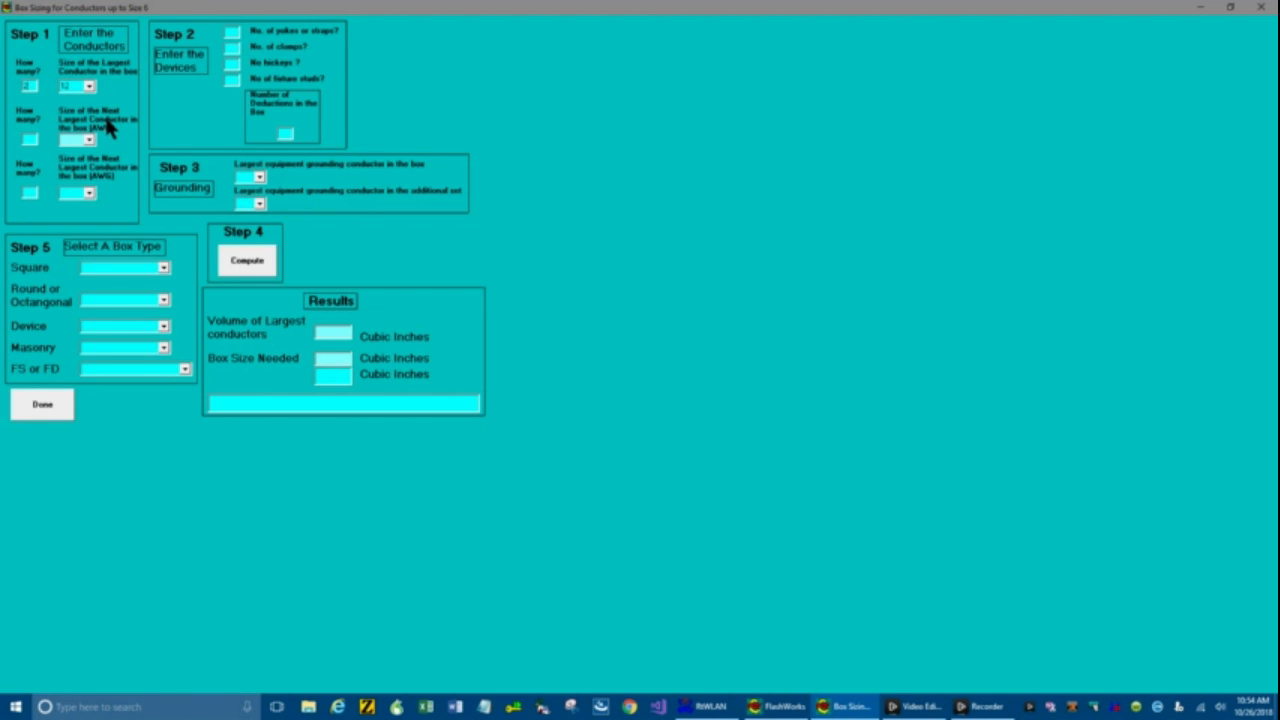
{"action": "mouse_move", "coordinate": [96, 144]}
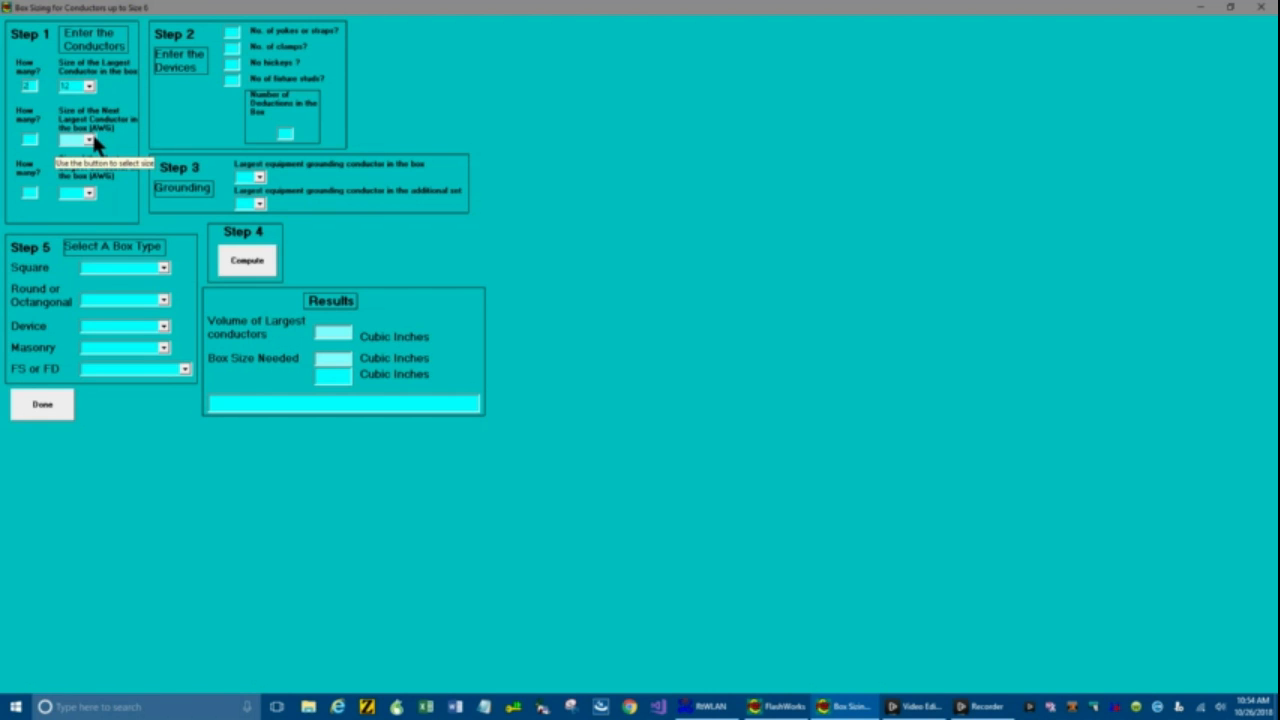
{"action": "left_click", "coordinate": [88, 140]}
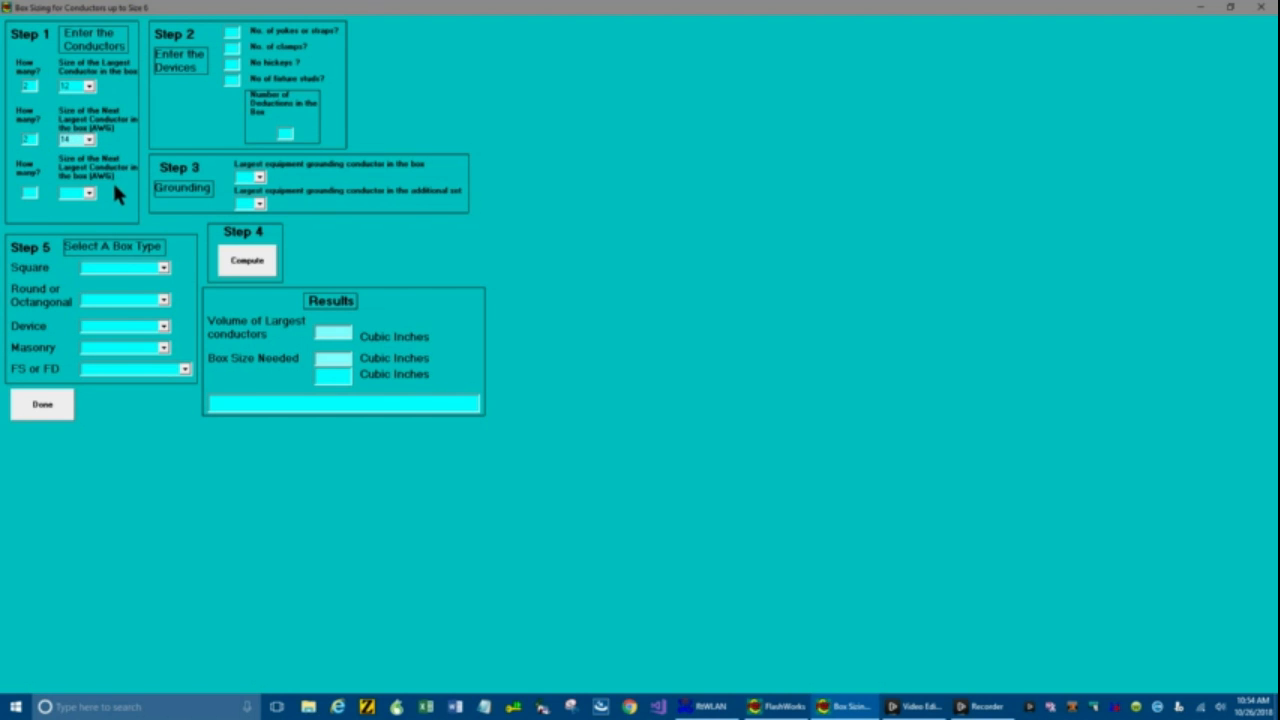
{"action": "mouse_move", "coordinate": [262, 40]}
{"action": "type", "text": "1"}
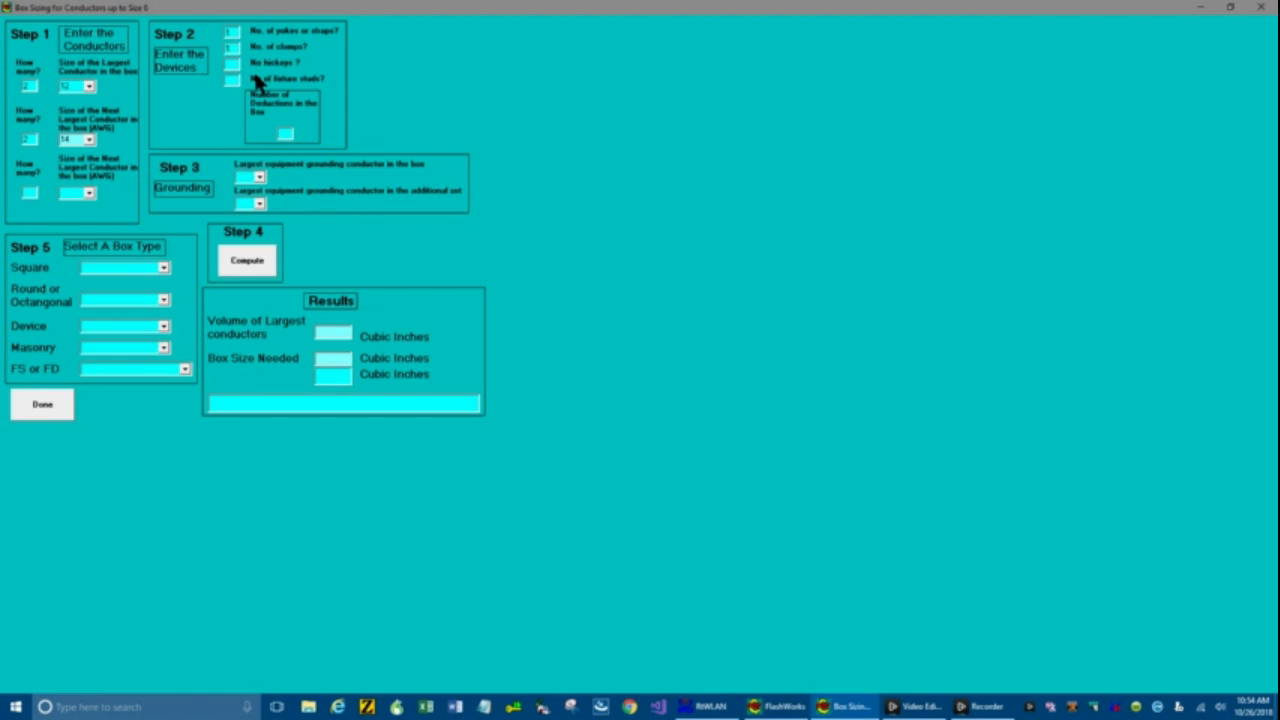
{"action": "mouse_move", "coordinate": [216, 172]}
{"action": "type", "text": "5"}
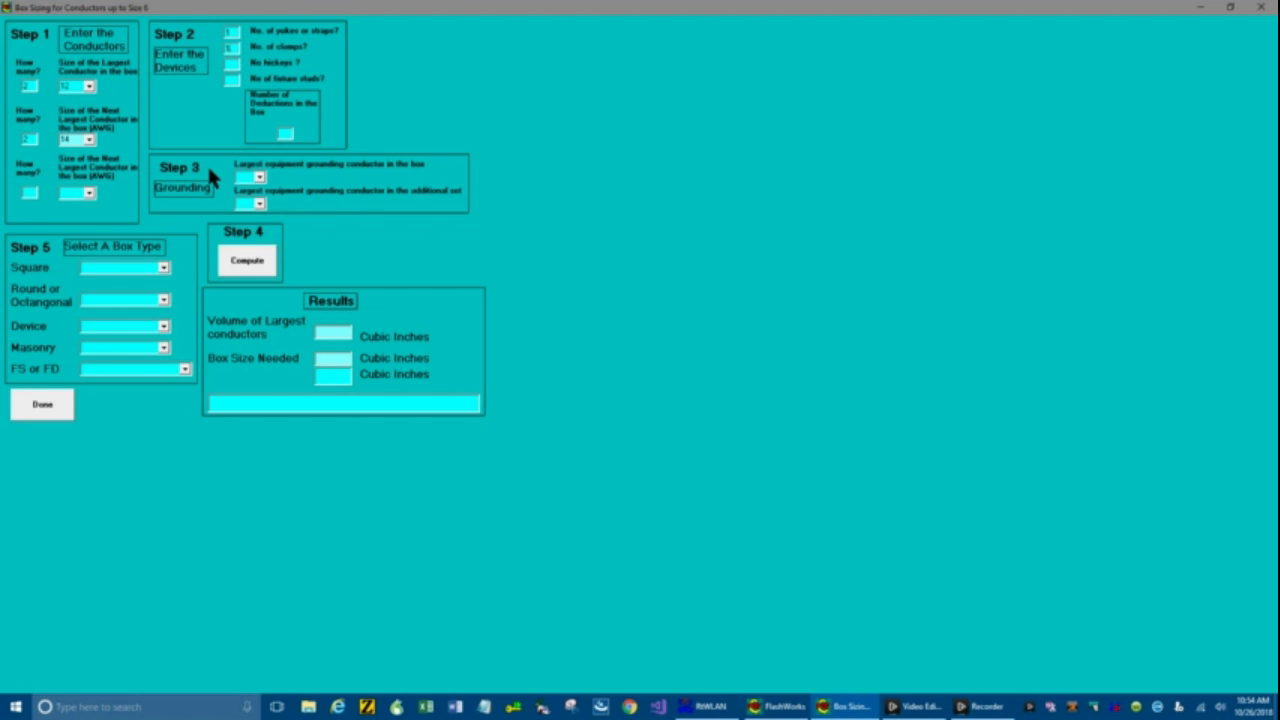
Choose the largest grounding conductor size and compute, giving 4.5 conductor volume and 17 cubic-inch box
{"action": "left_click", "coordinate": [262, 176]}
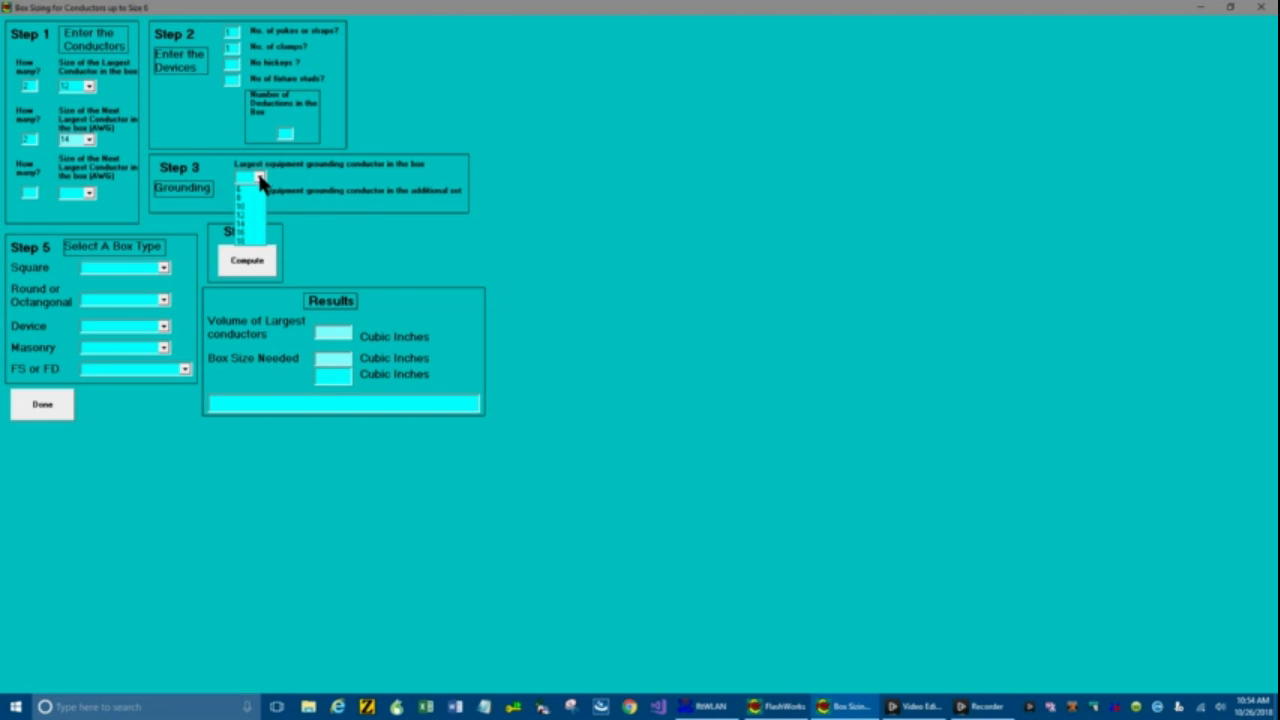
{"action": "left_click", "coordinate": [248, 176]}
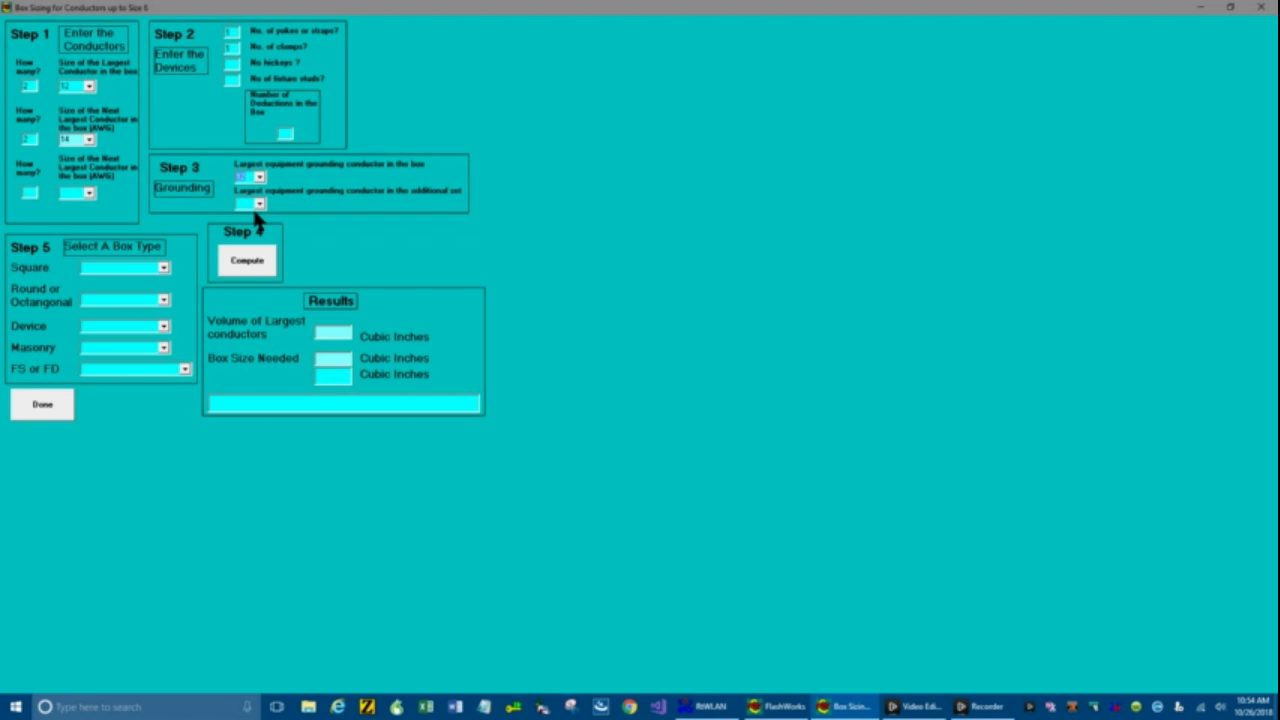
{"action": "mouse_move", "coordinate": [280, 206]}
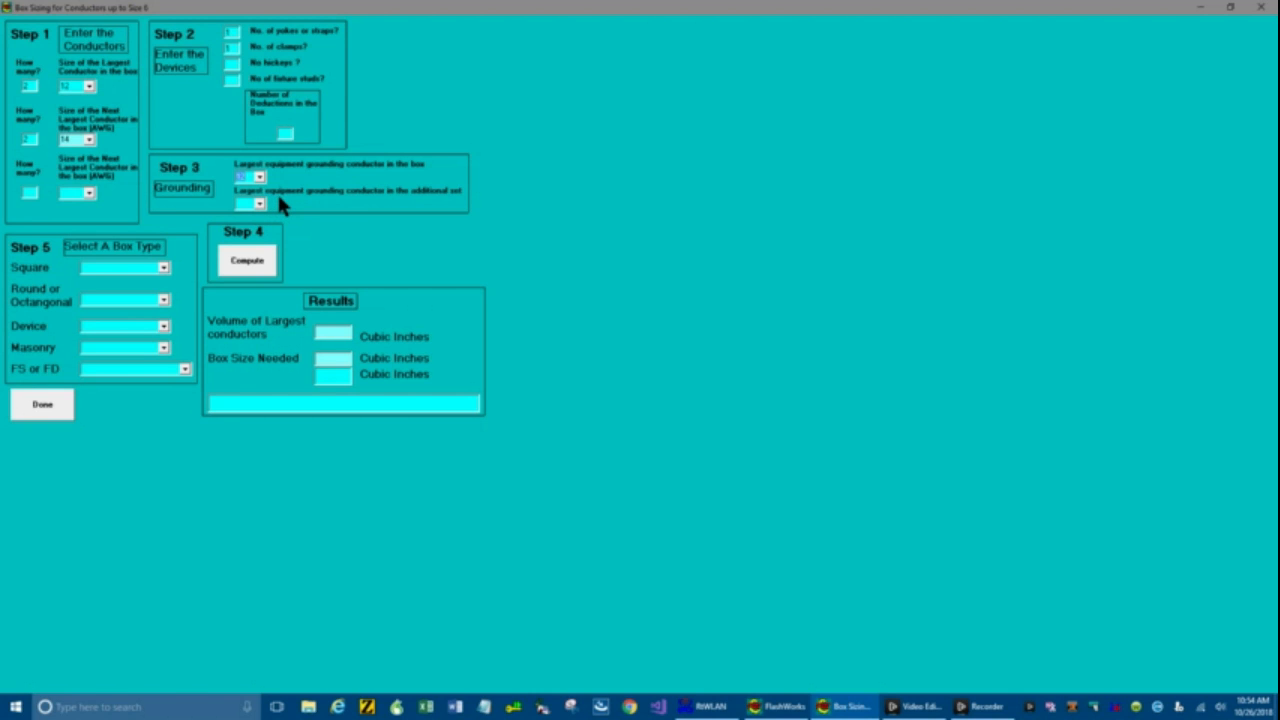
{"action": "mouse_move", "coordinate": [284, 200]}
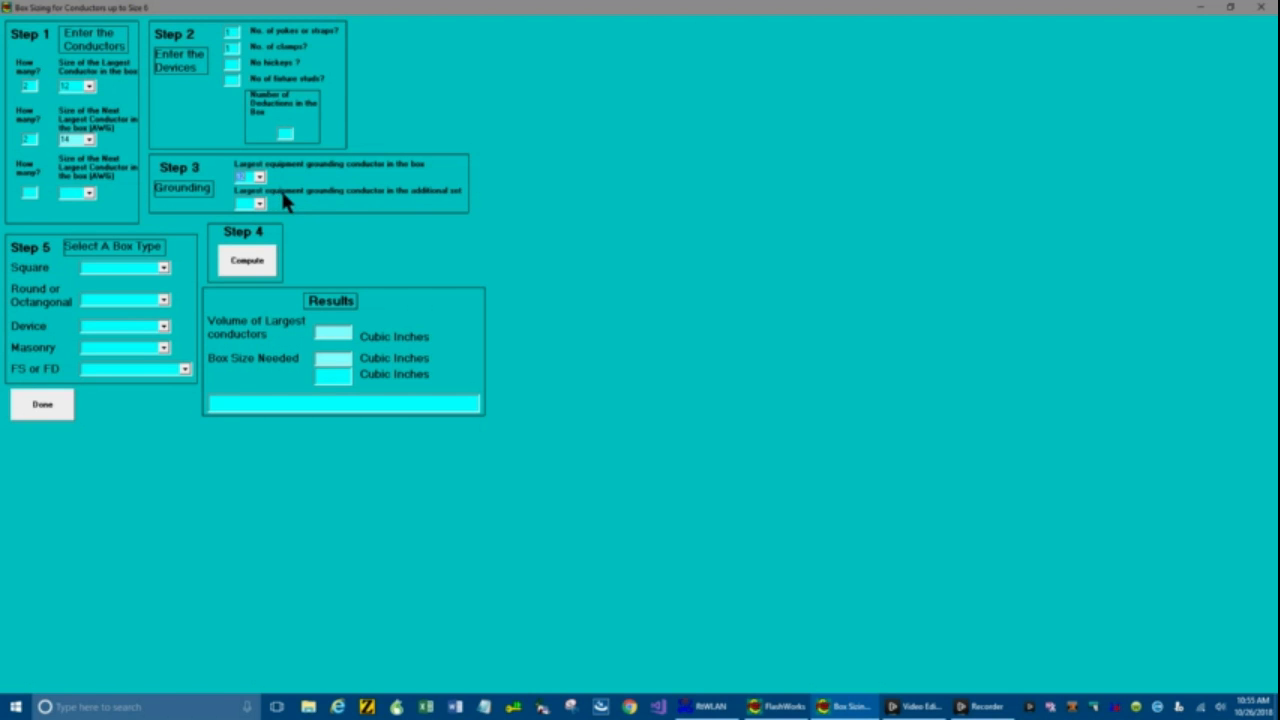
{"action": "mouse_move", "coordinate": [304, 196]}
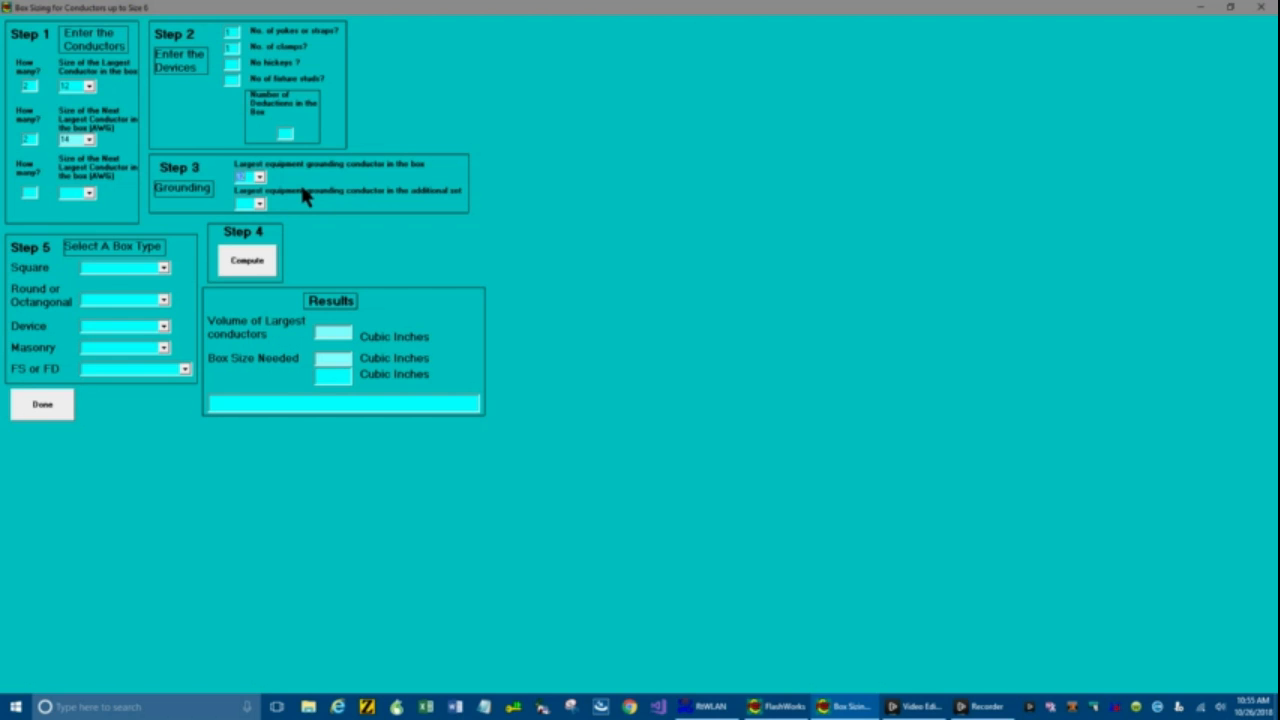
{"action": "mouse_move", "coordinate": [300, 216]}
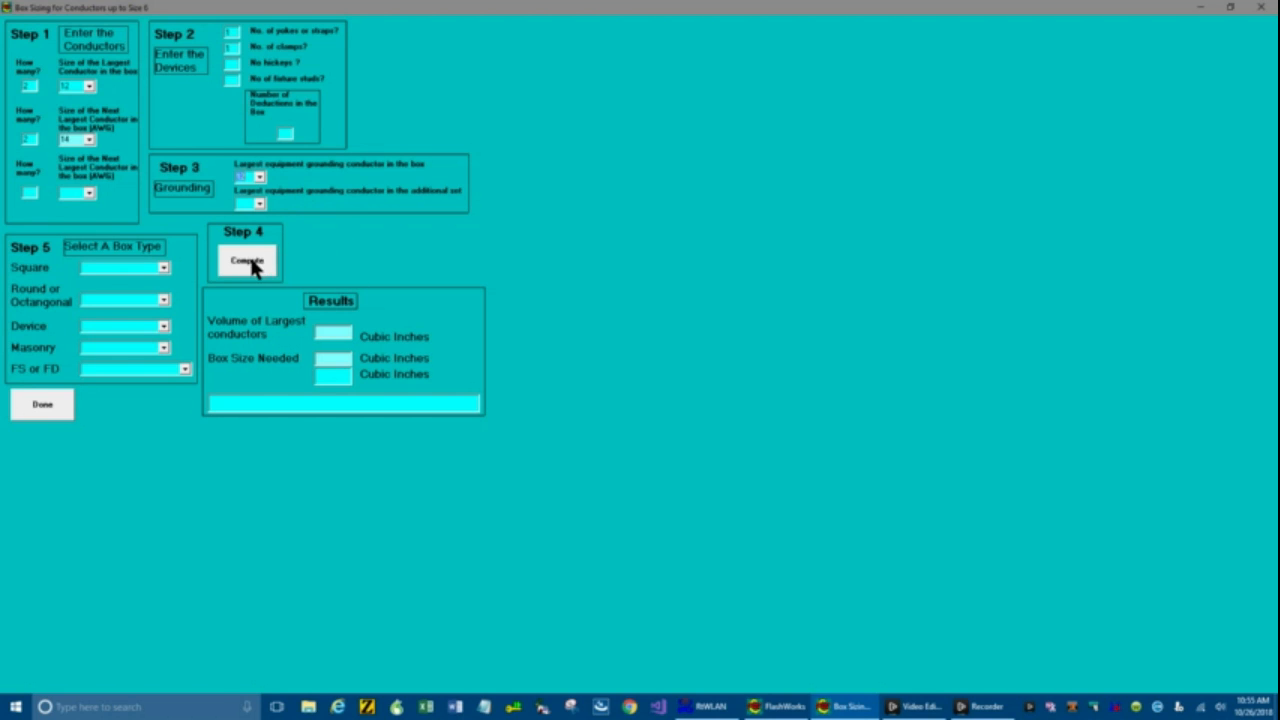
{"action": "left_click", "coordinate": [246, 260]}
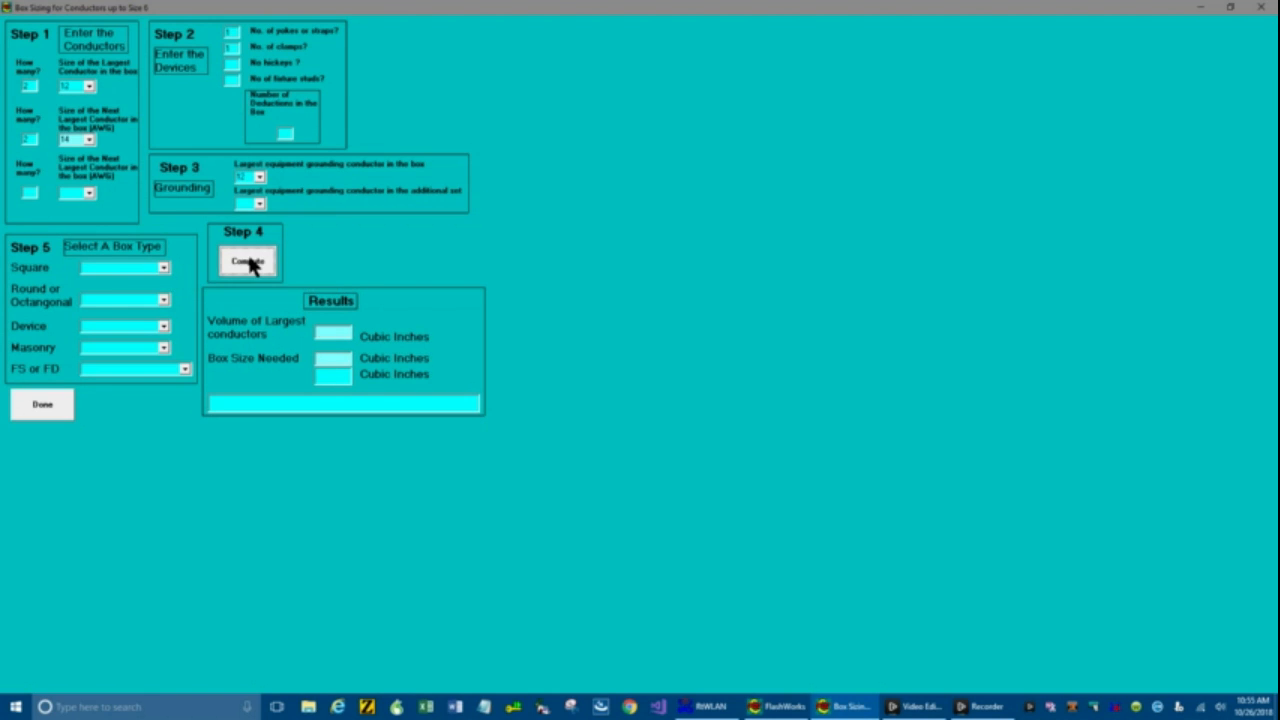
{"action": "left_click", "coordinate": [246, 260]}
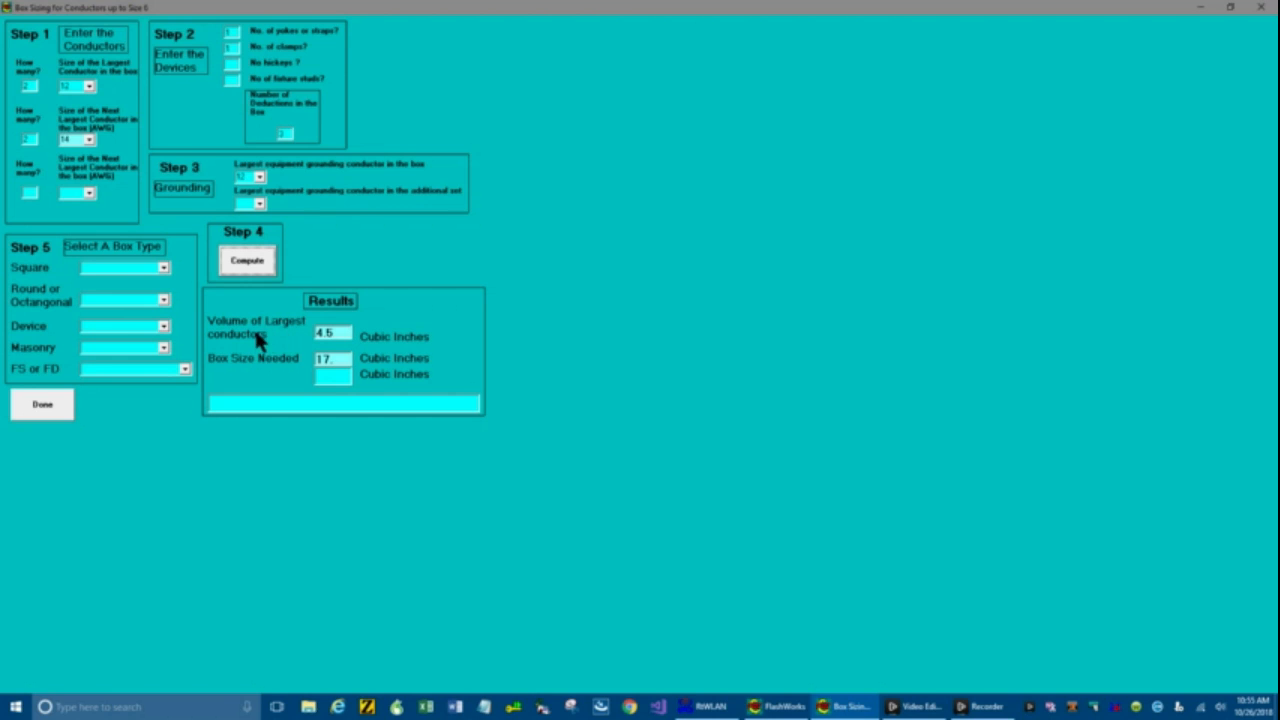
{"action": "mouse_move", "coordinate": [284, 344]}
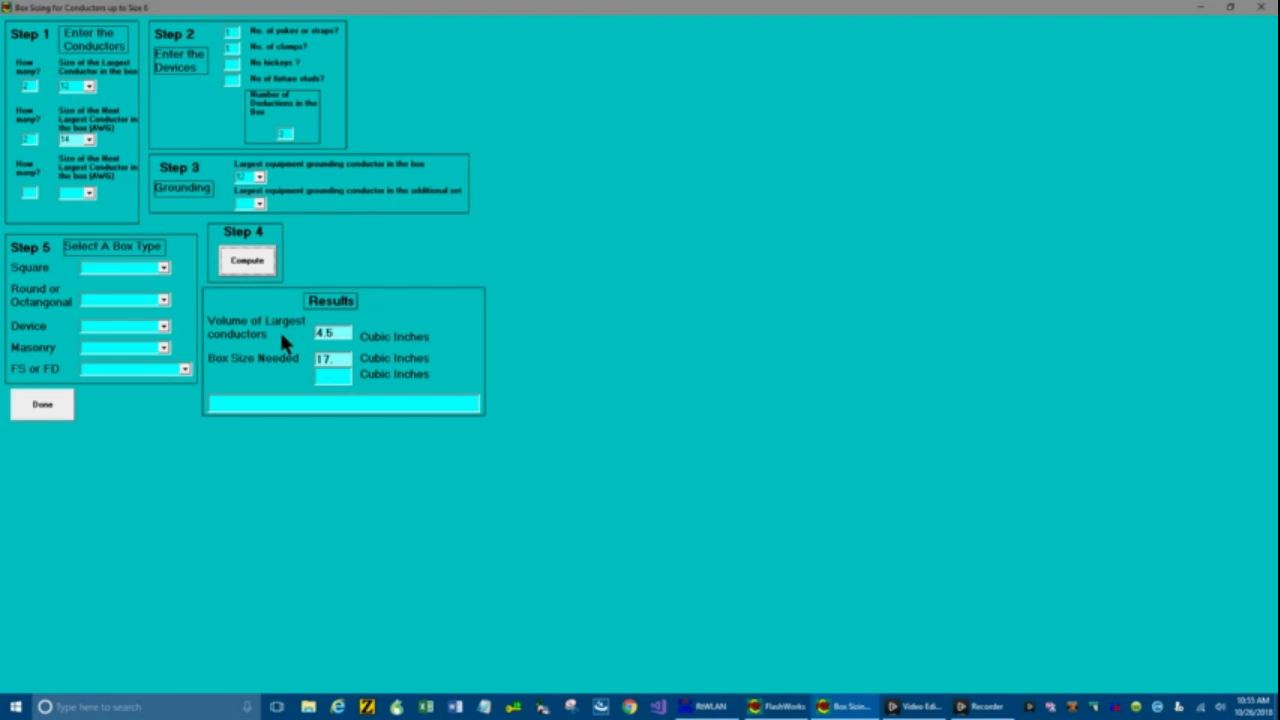
{"action": "mouse_move", "coordinate": [284, 368]}
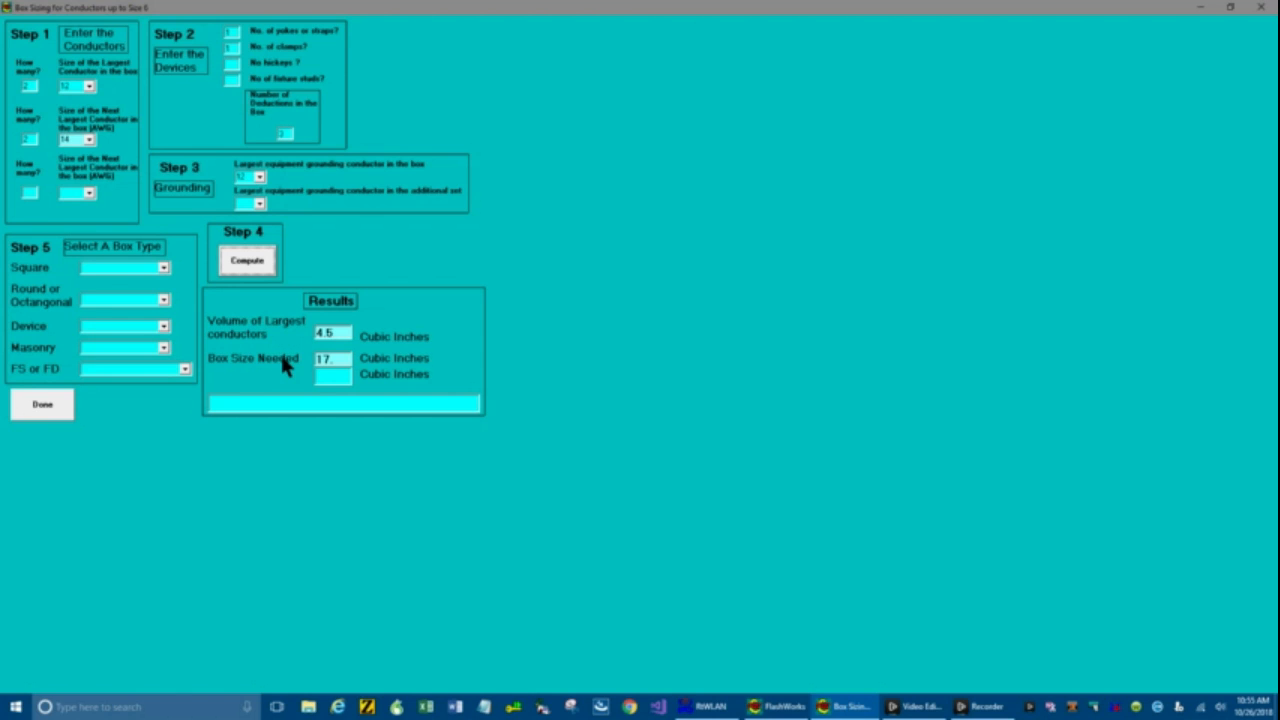
{"action": "mouse_move", "coordinate": [264, 364]}
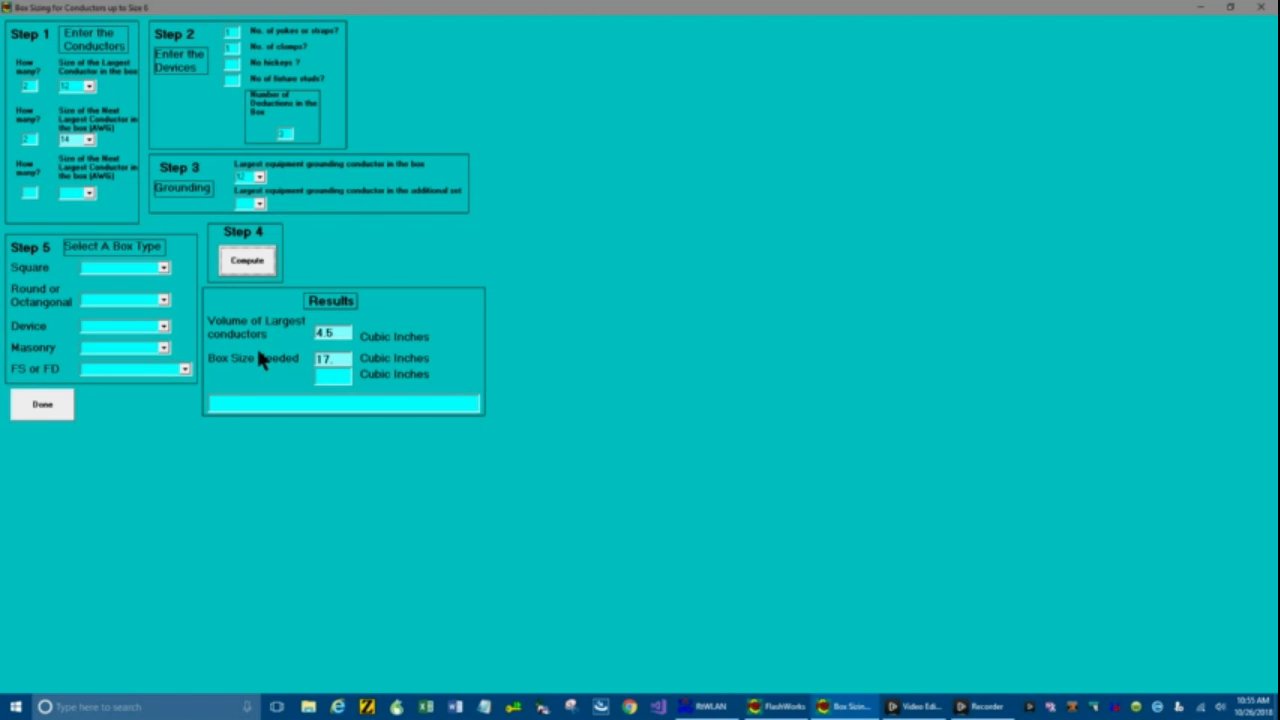
{"action": "mouse_move", "coordinate": [182, 272]}
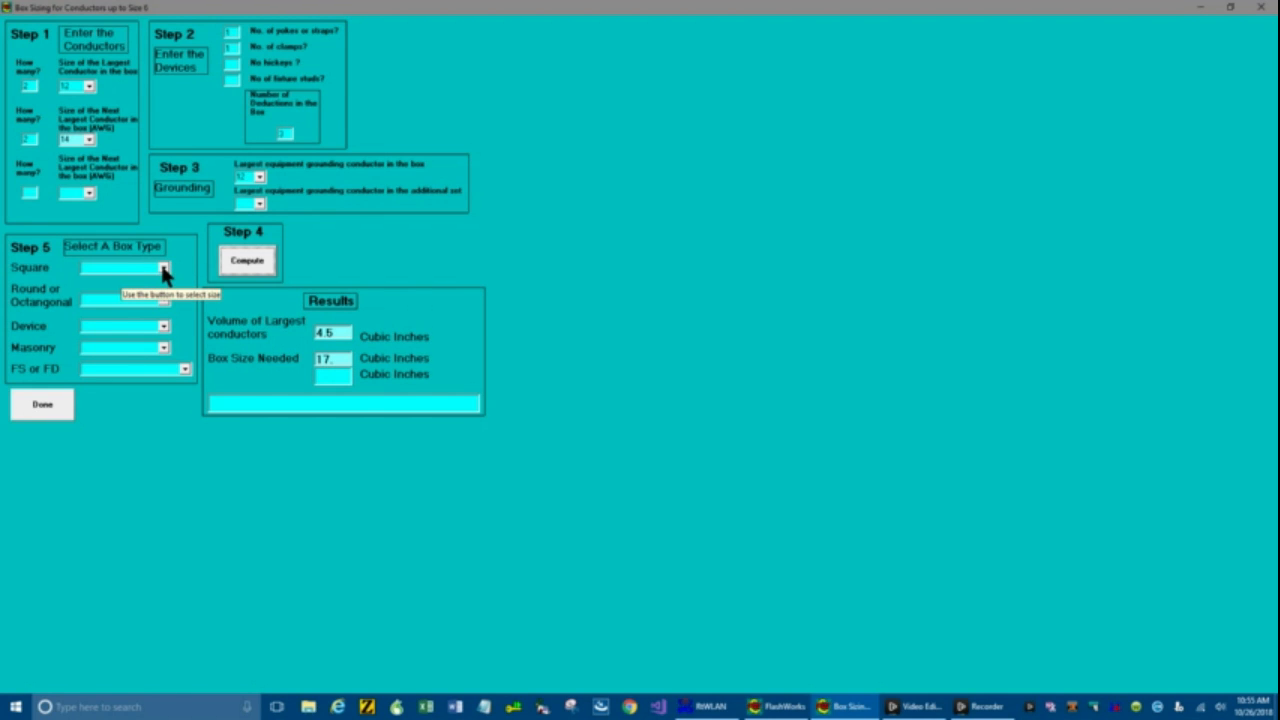
Select a 21 cubic-inch square box, then a 21 cubic-inch round/octagonal box after the 15.5 one is rejected
{"action": "left_click", "coordinate": [164, 268]}
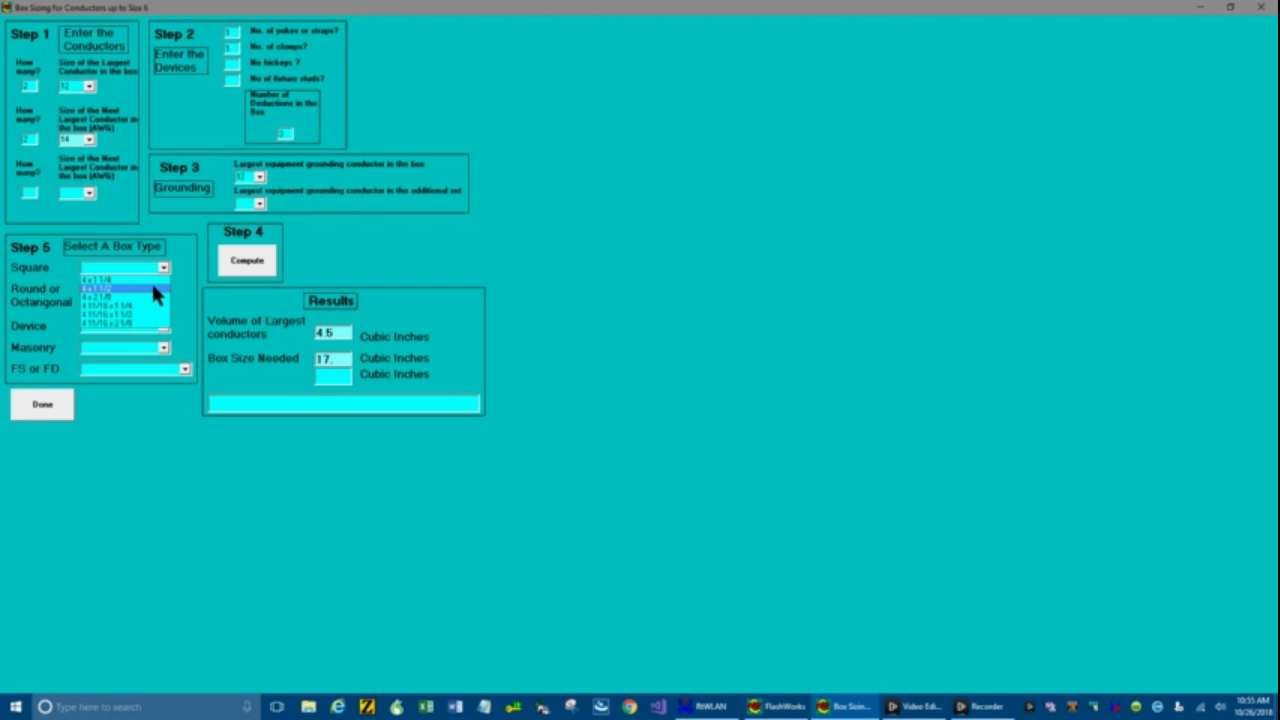
{"action": "left_click", "coordinate": [120, 284]}
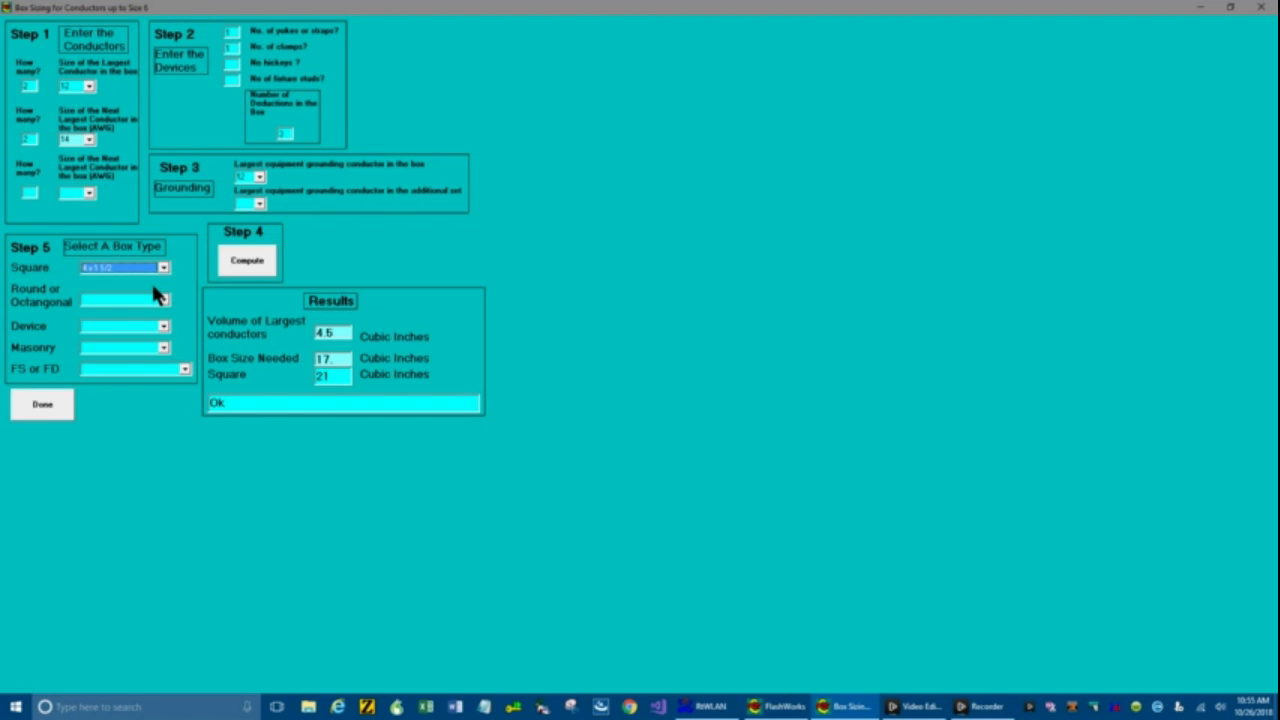
{"action": "mouse_move", "coordinate": [224, 422]}
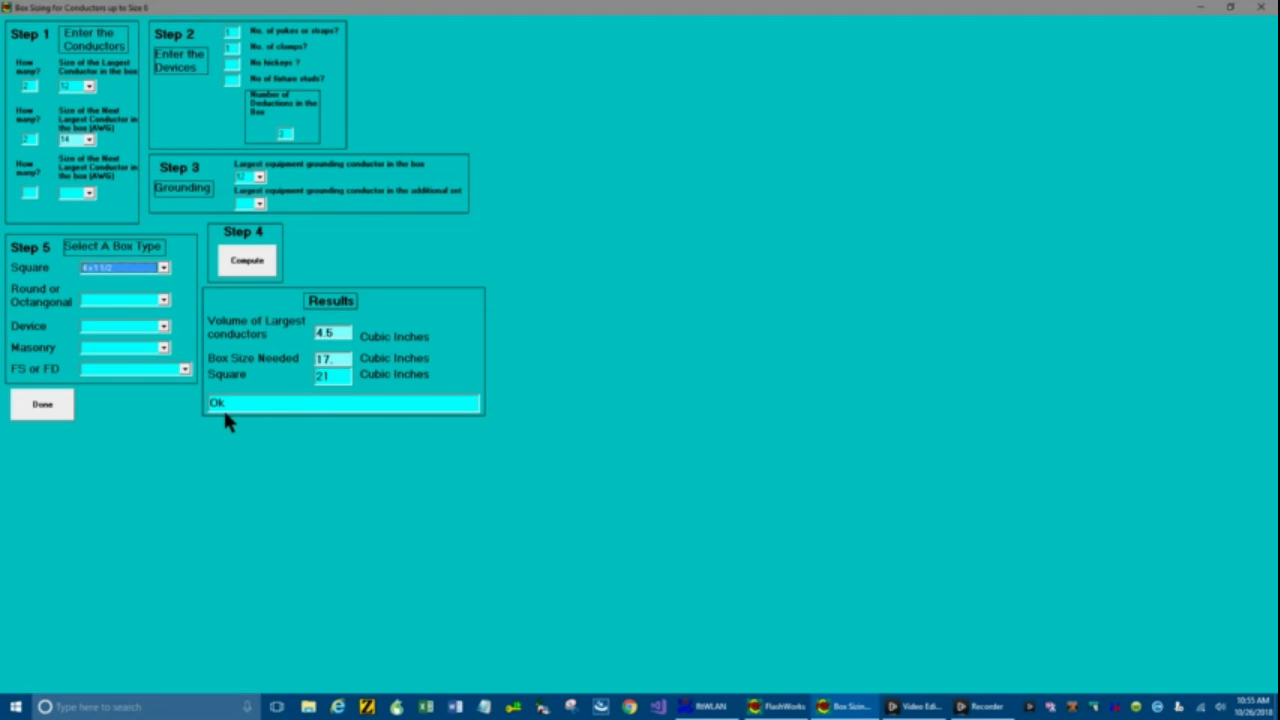
{"action": "mouse_move", "coordinate": [196, 318]}
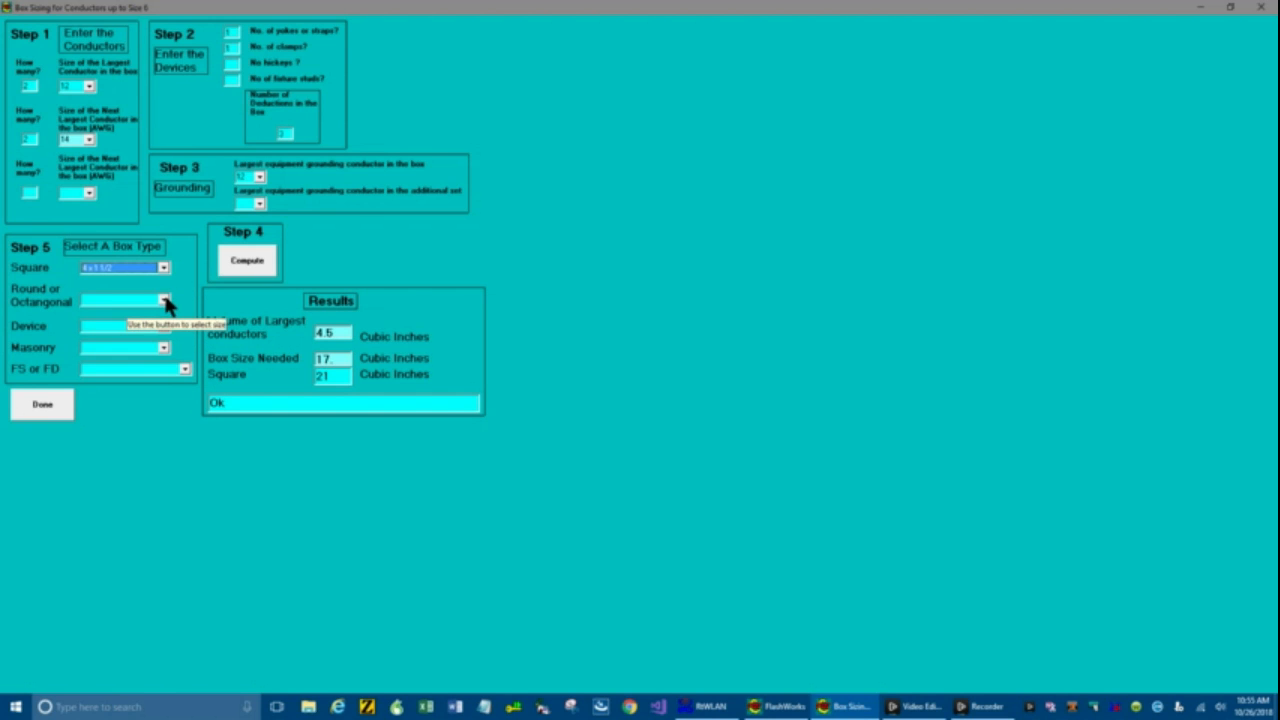
{"action": "left_click", "coordinate": [164, 302]}
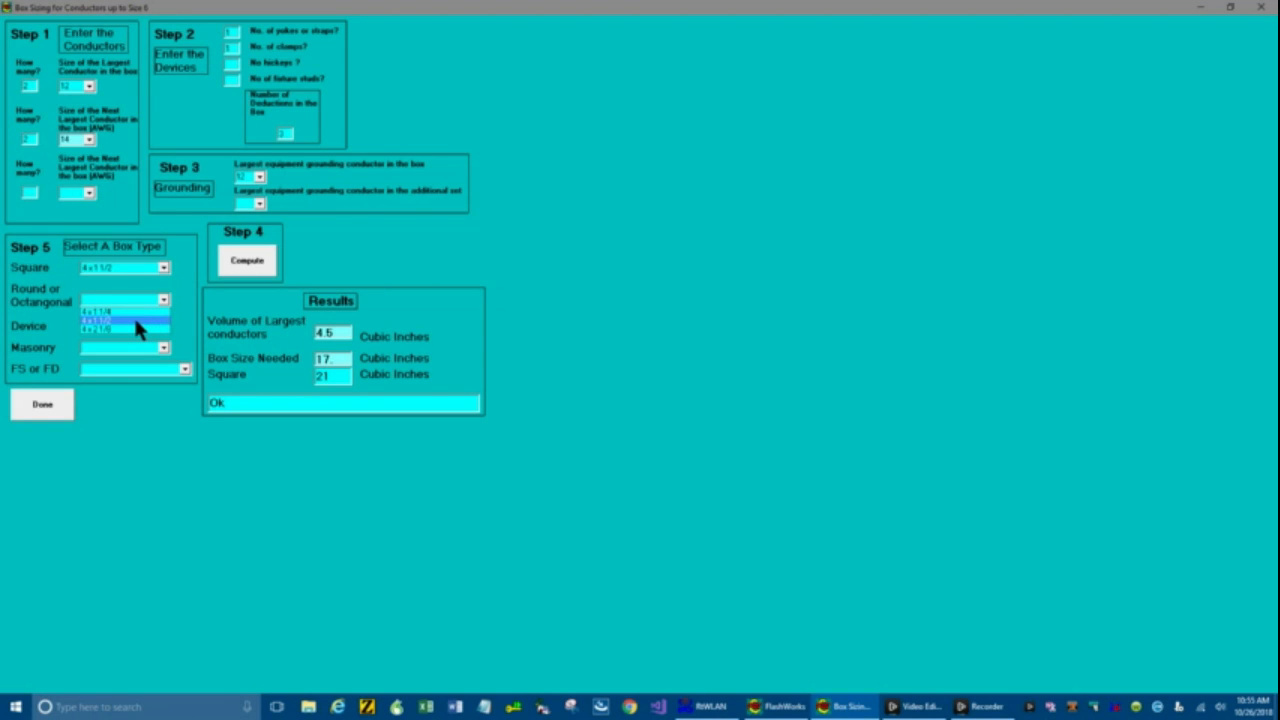
{"action": "left_click", "coordinate": [96, 316]}
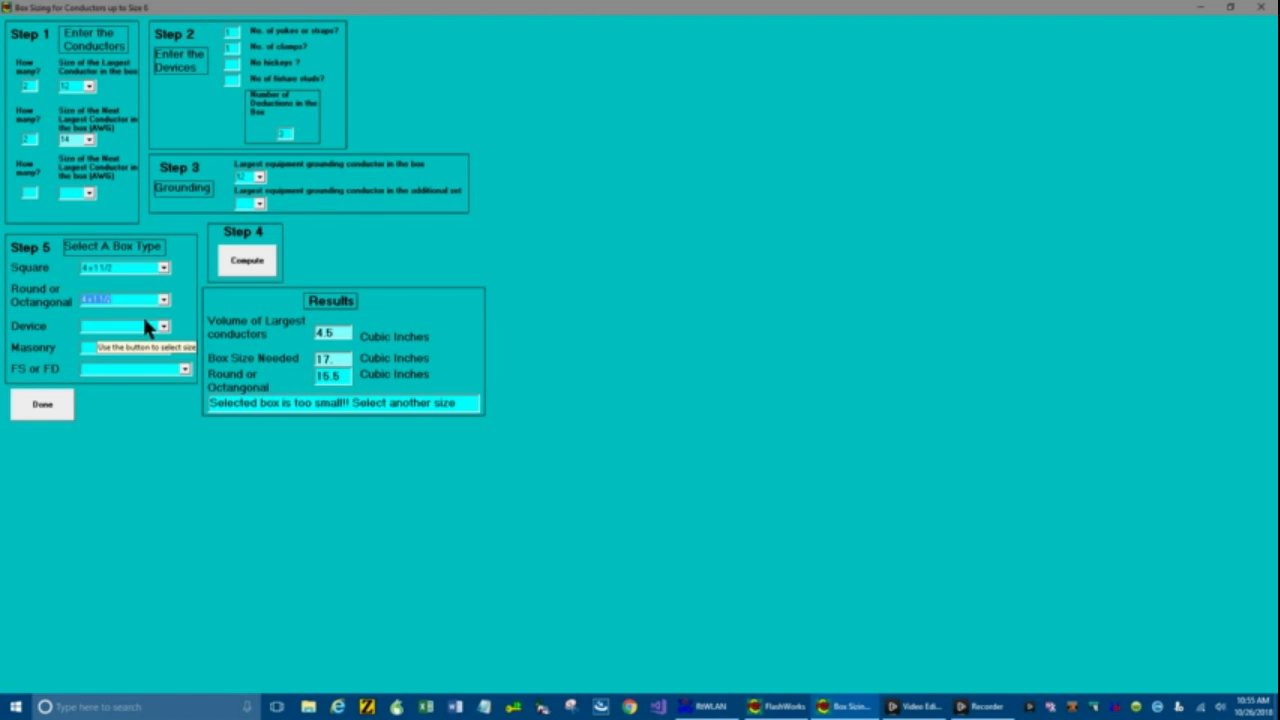
{"action": "left_click", "coordinate": [164, 300]}
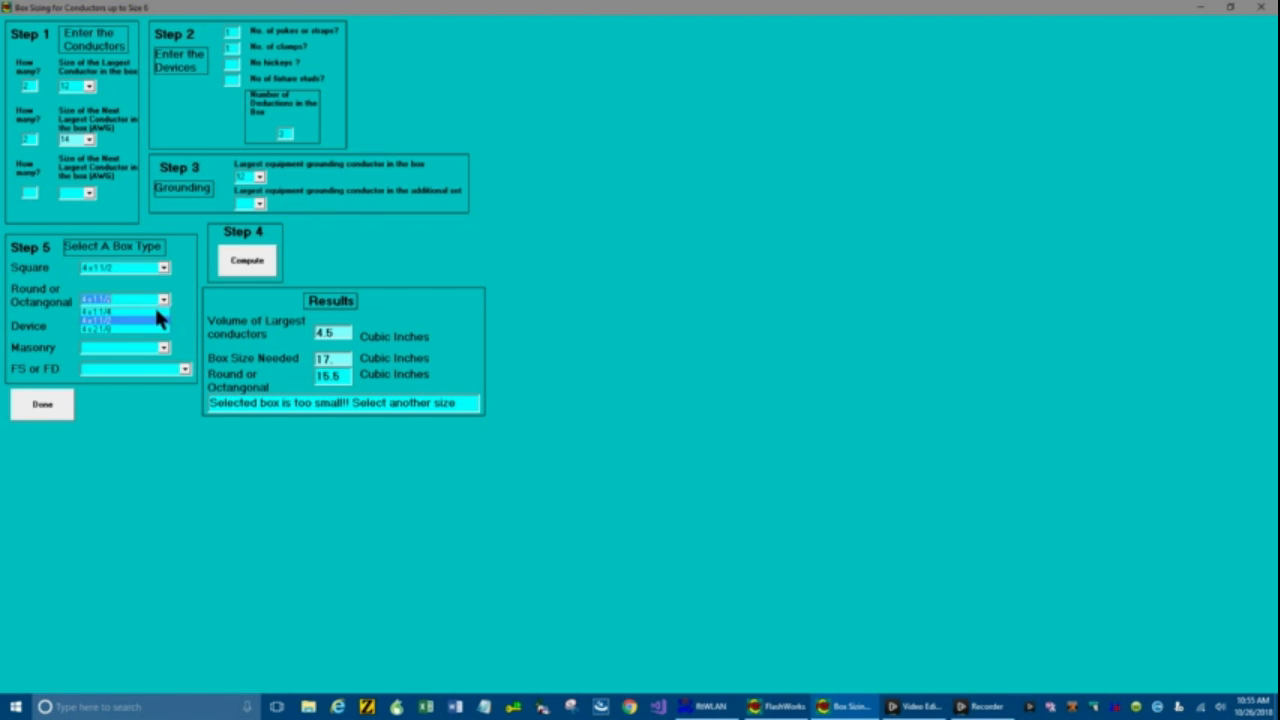
{"action": "left_click", "coordinate": [96, 310]}
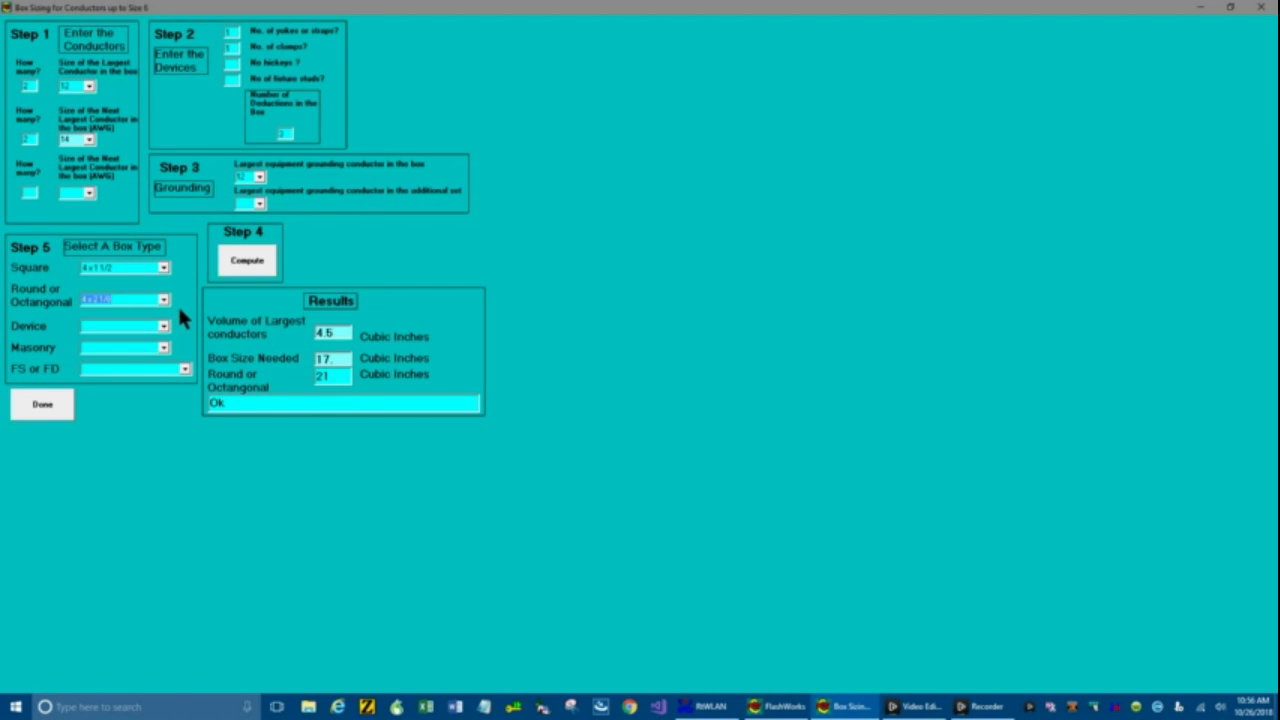
Select device, masonry and an 18 cubic-inch FS/FD box, each accepted as Ok for 17 cubic inches
{"action": "left_click", "coordinate": [164, 326]}
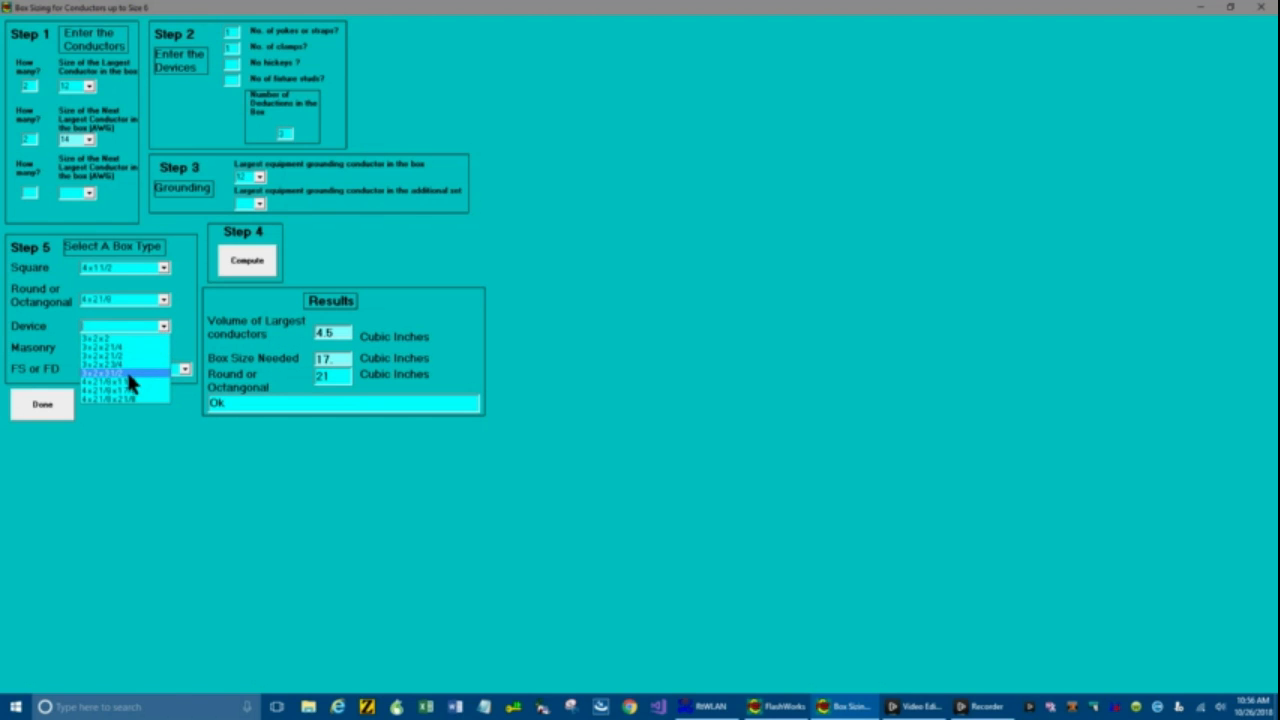
{"action": "left_click", "coordinate": [124, 380]}
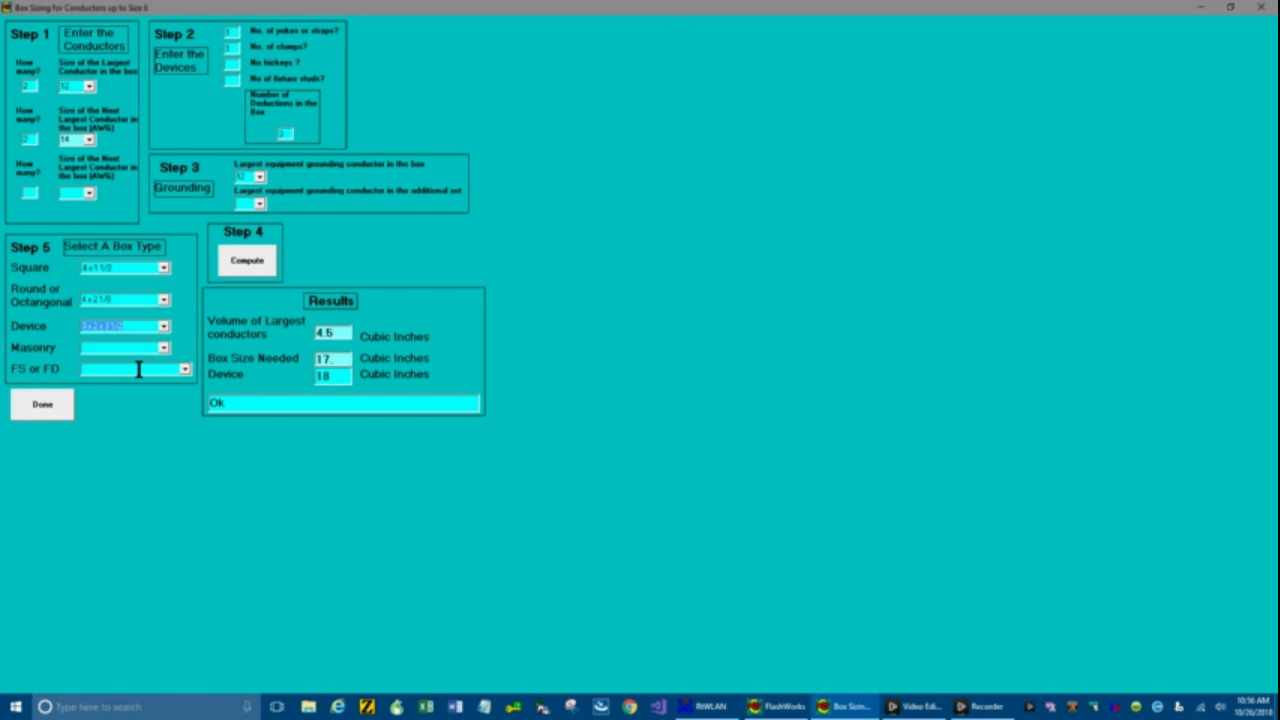
{"action": "mouse_move", "coordinate": [140, 396]}
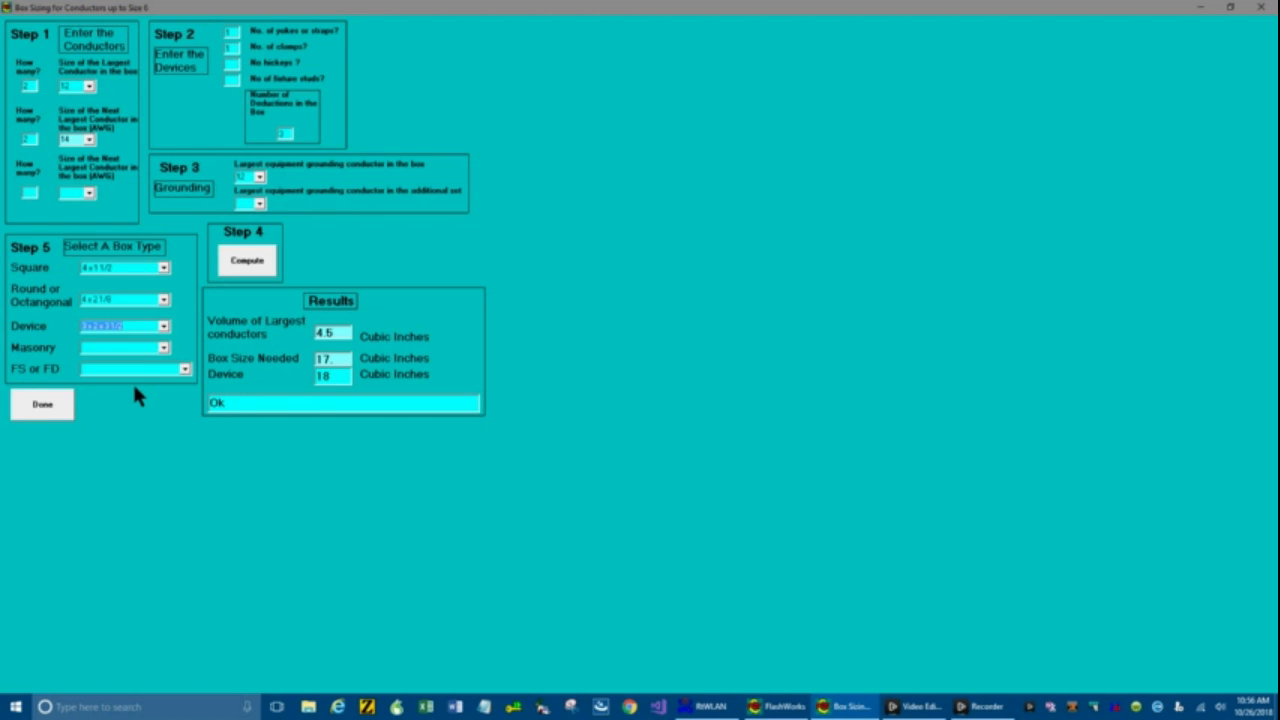
{"action": "mouse_move", "coordinate": [168, 356]}
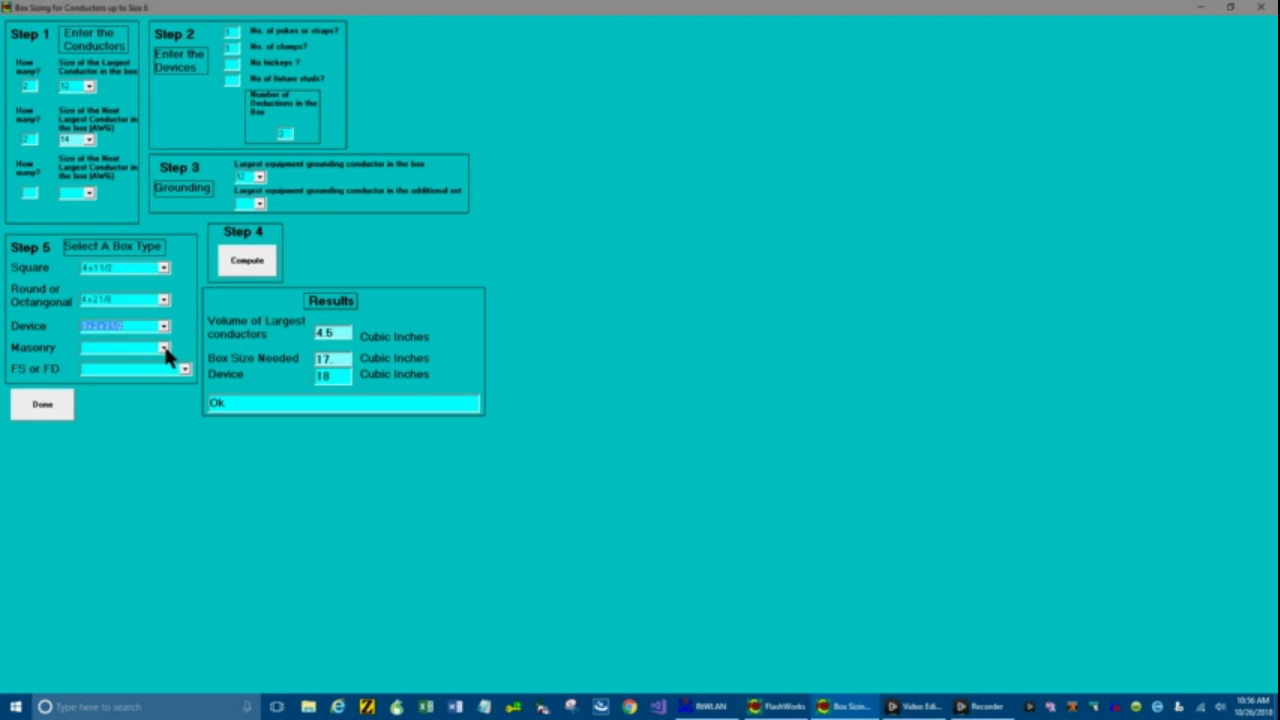
{"action": "left_click", "coordinate": [164, 348]}
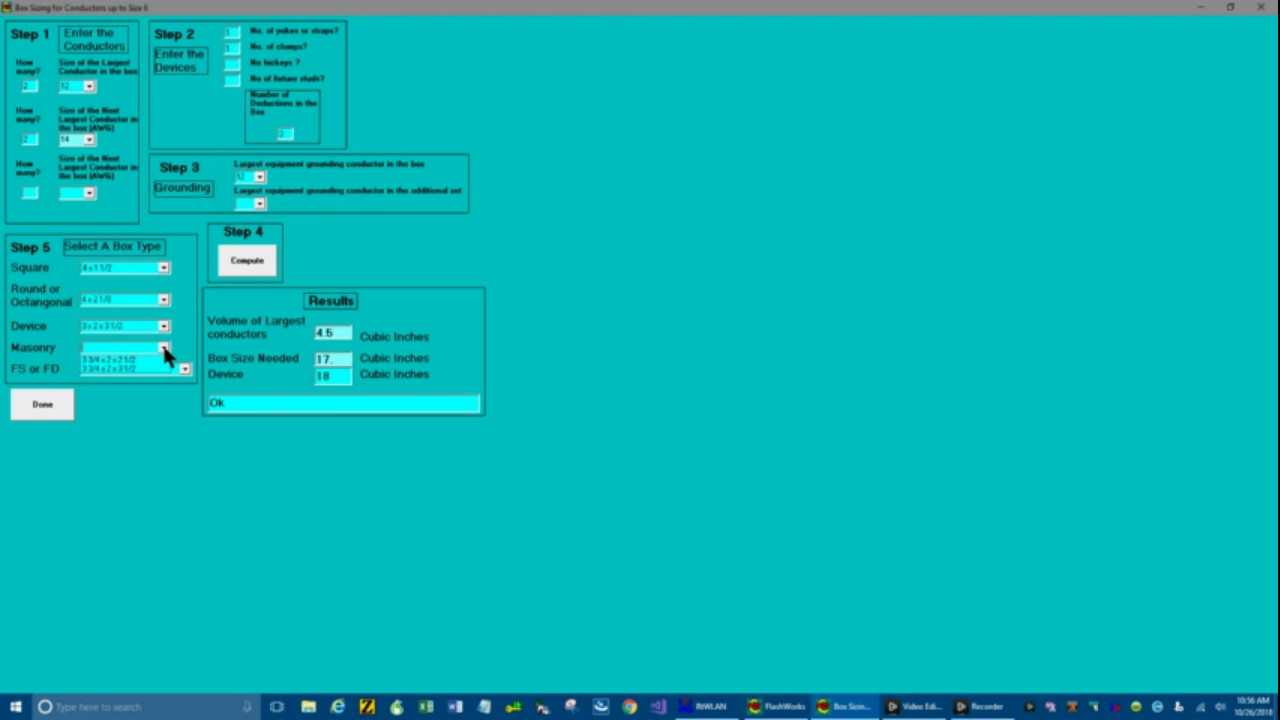
{"action": "left_click", "coordinate": [124, 348]}
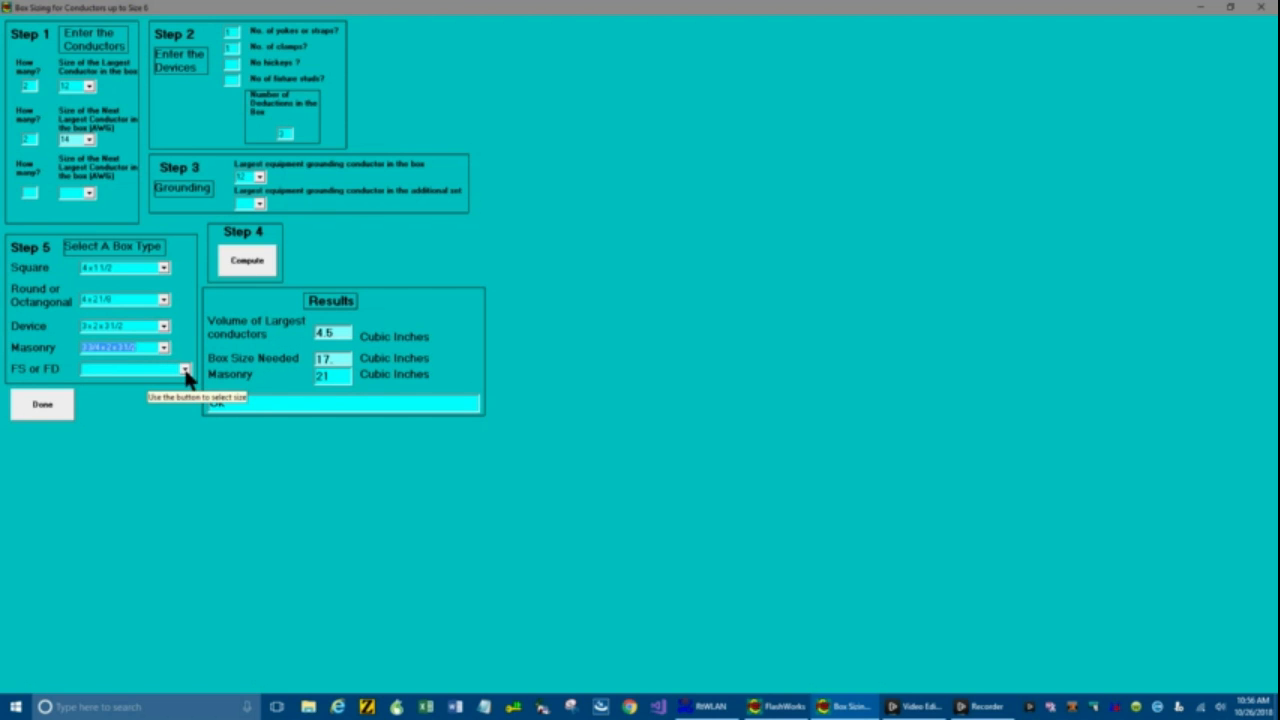
{"action": "left_click", "coordinate": [184, 368]}
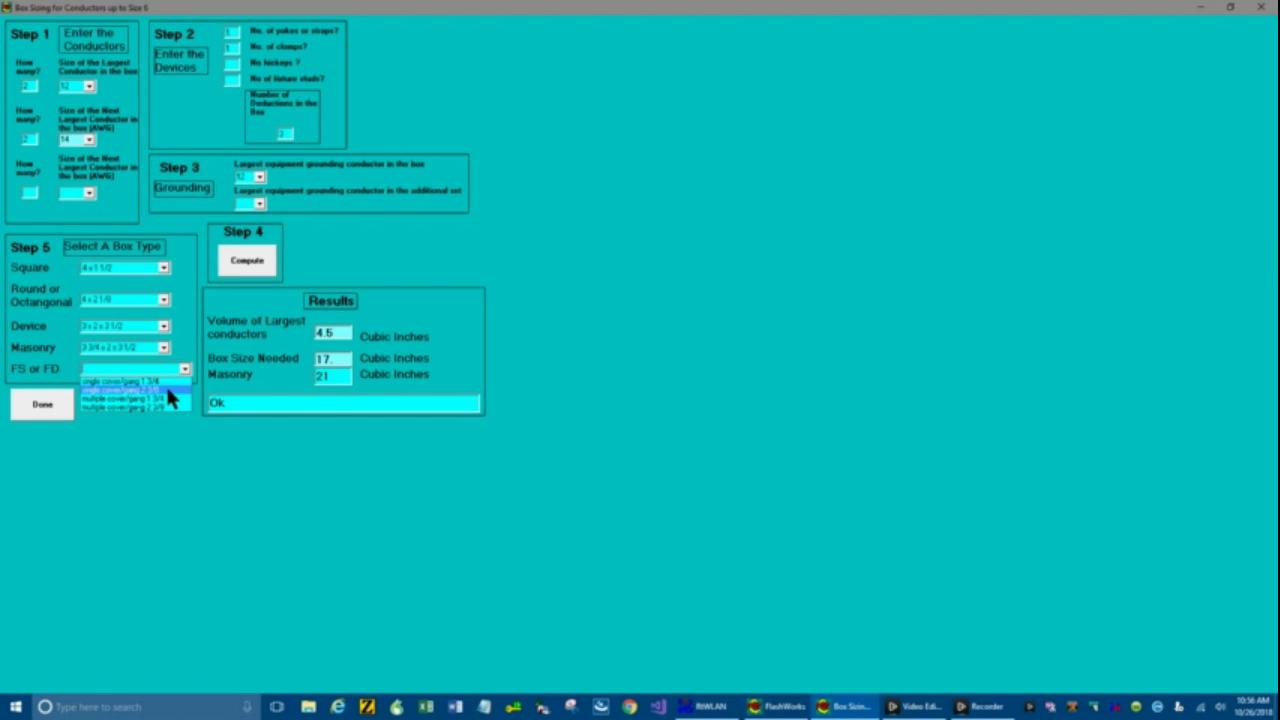
{"action": "left_click", "coordinate": [130, 380]}
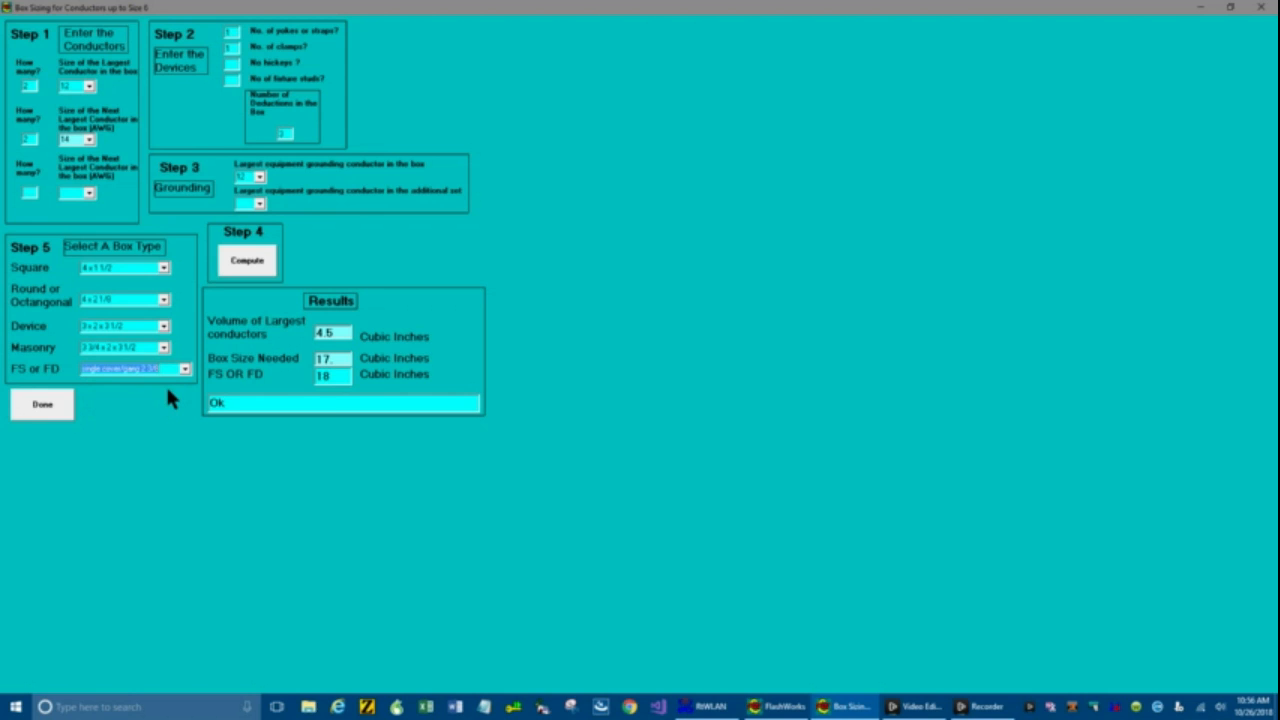
{"action": "mouse_move", "coordinate": [172, 420]}
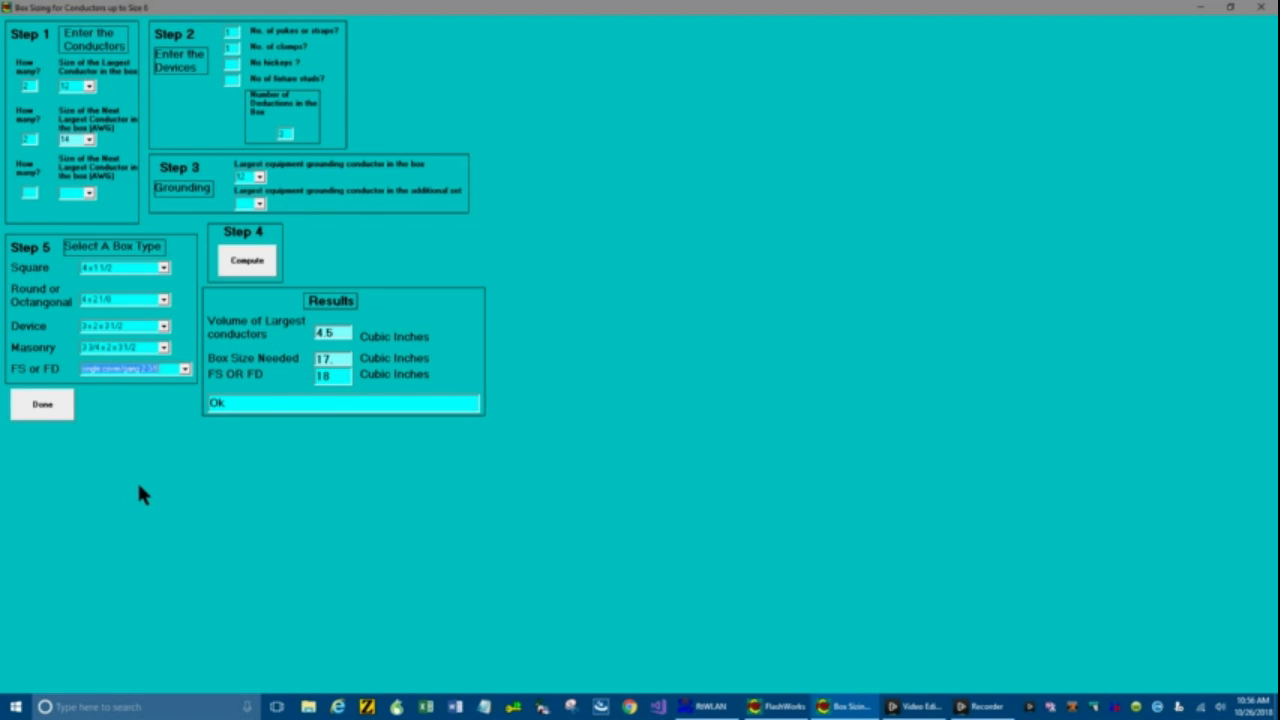
{"action": "mouse_move", "coordinate": [156, 444]}
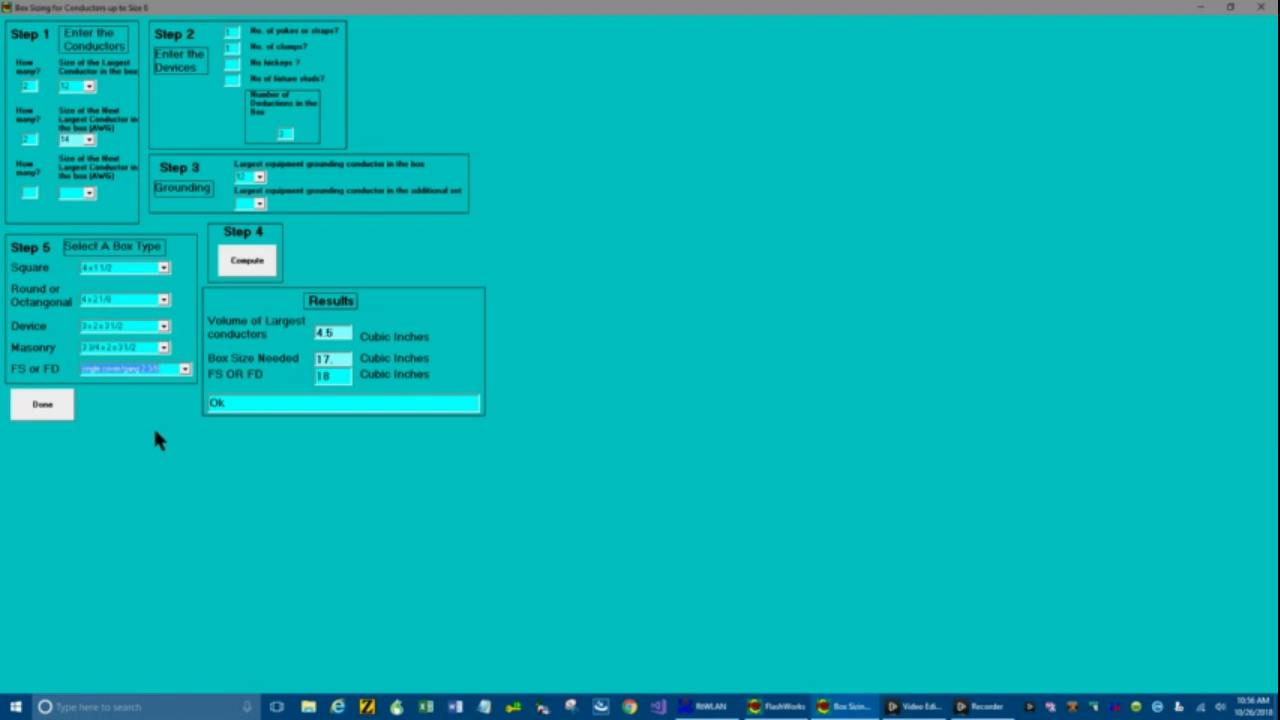
{"action": "mouse_move", "coordinate": [140, 436]}
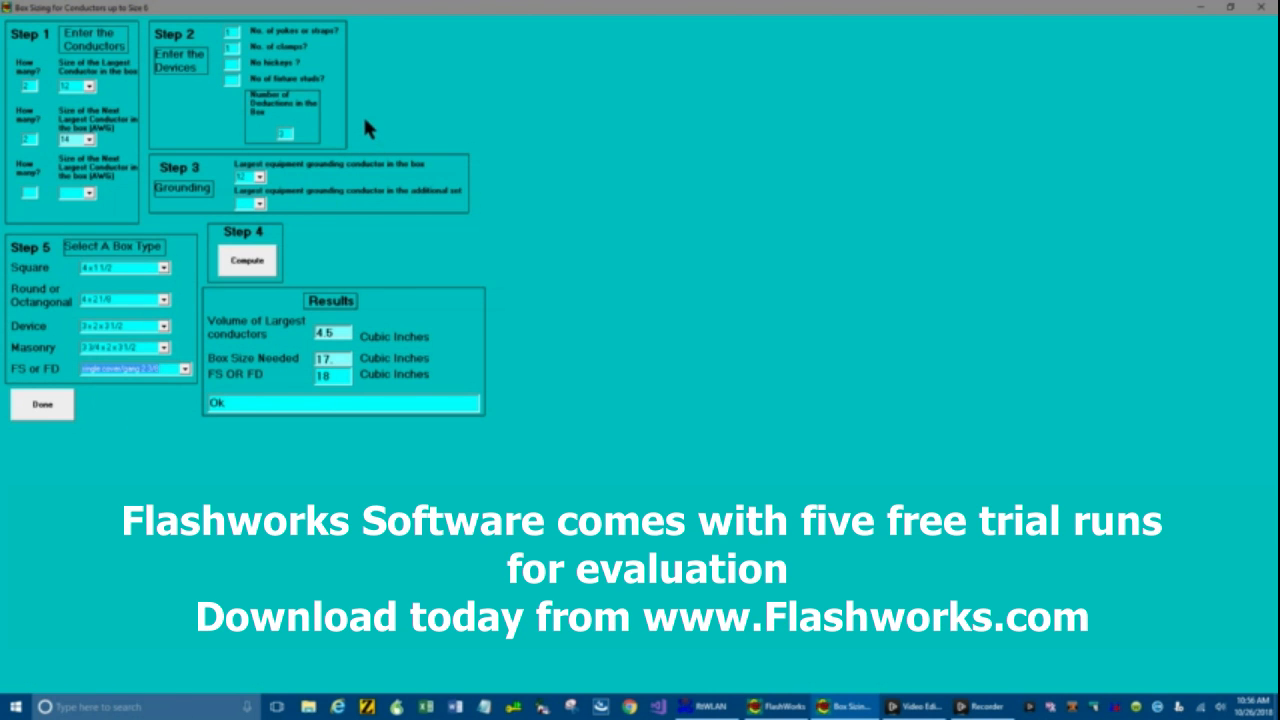
{"action": "mouse_move", "coordinate": [410, 132]}
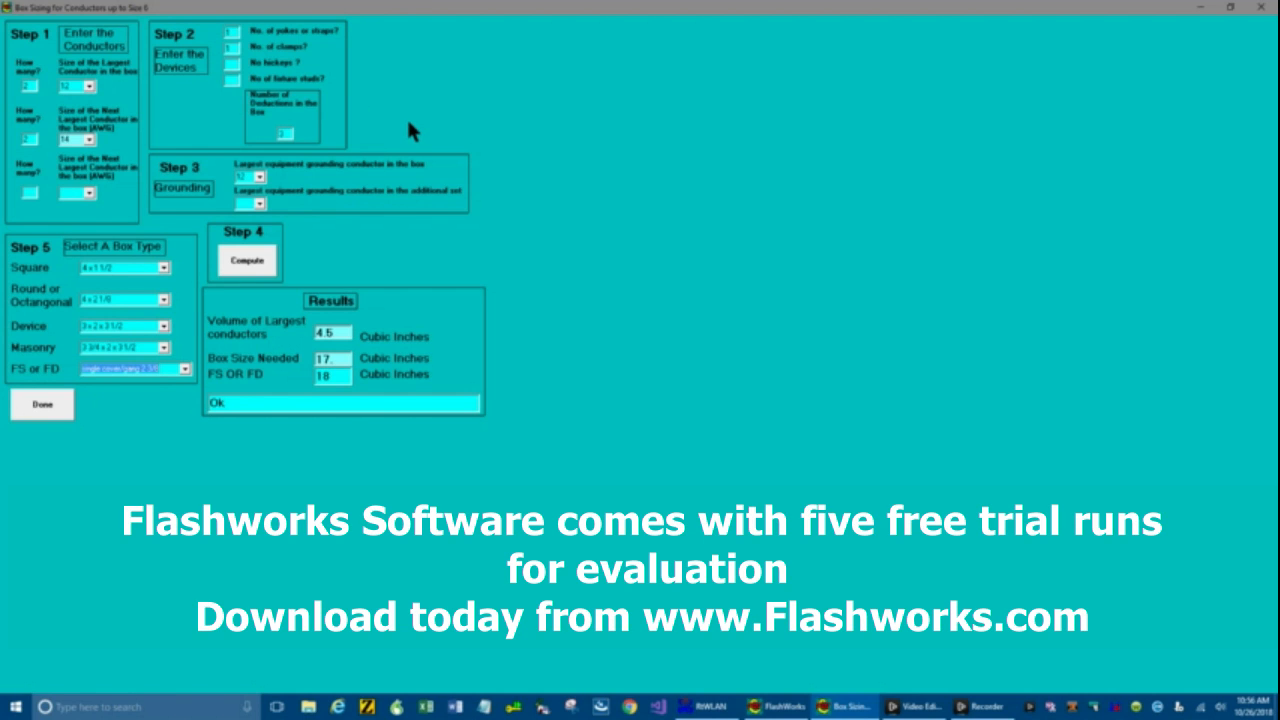
{"action": "mouse_move", "coordinate": [144, 532]}
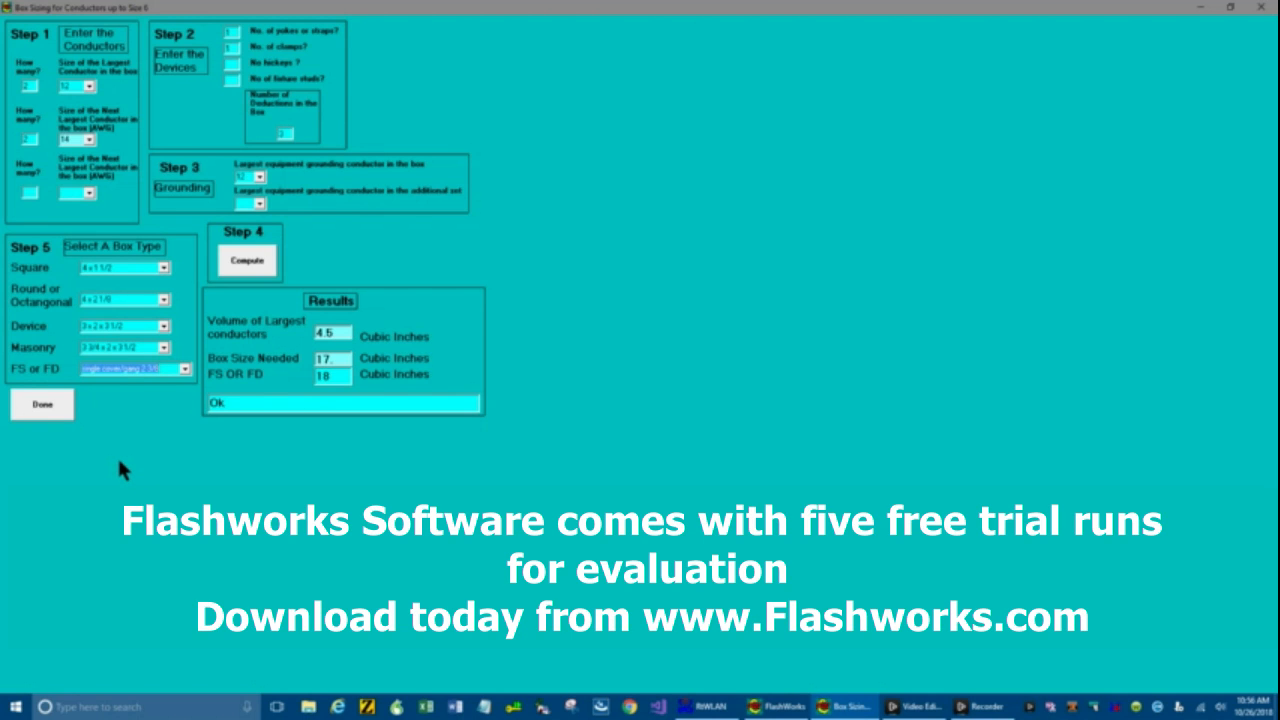
{"action": "mouse_move", "coordinate": [56, 444]}
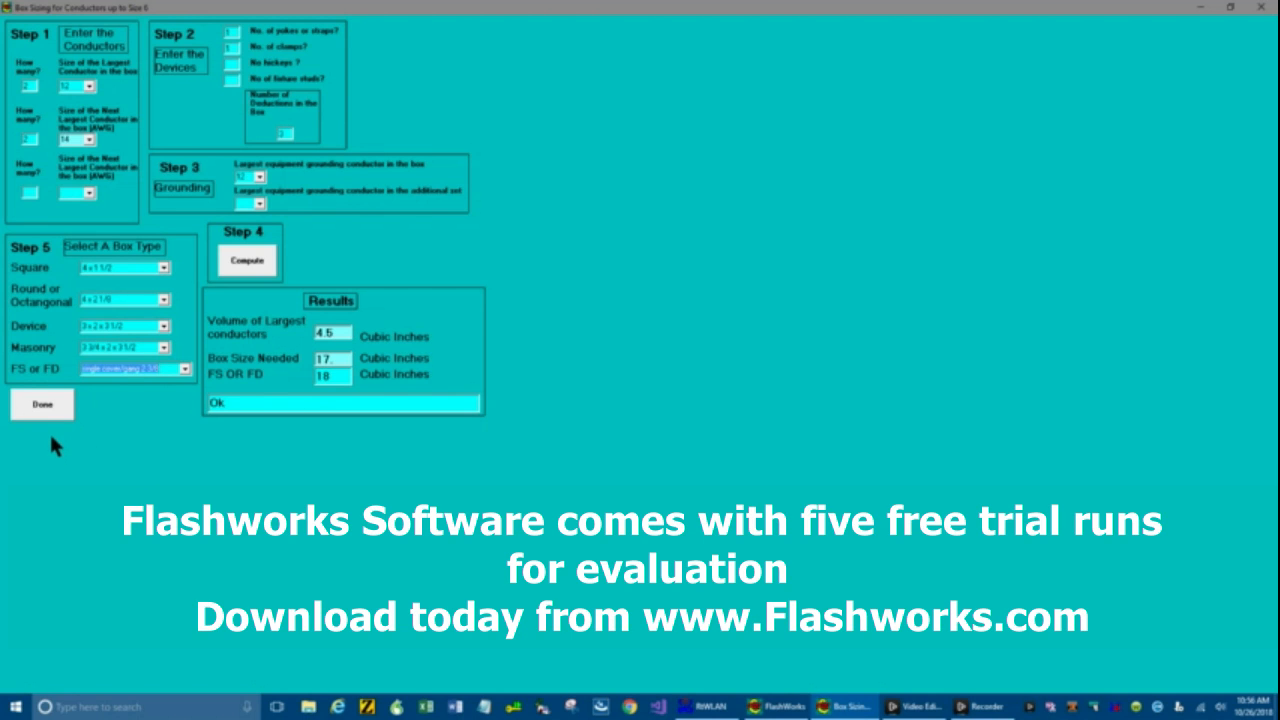